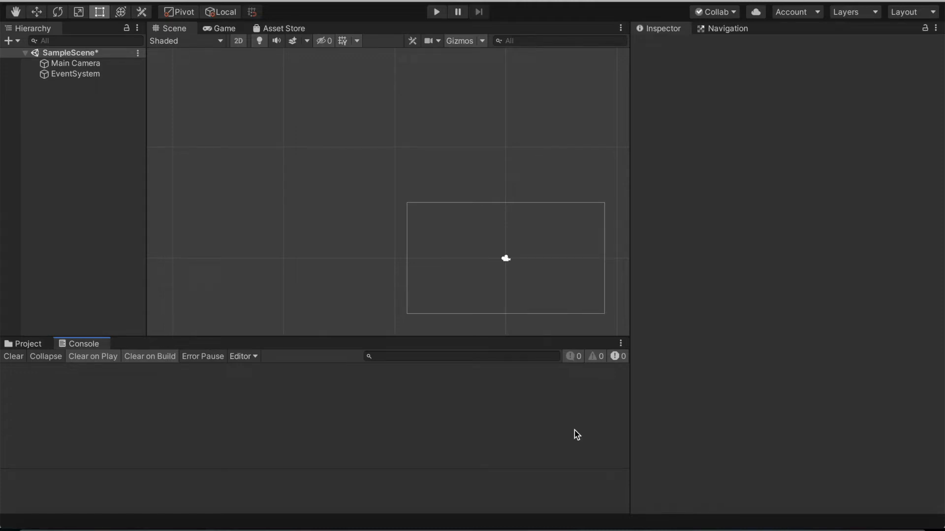
{"action": "mouse_move", "coordinate": [89, 172]}
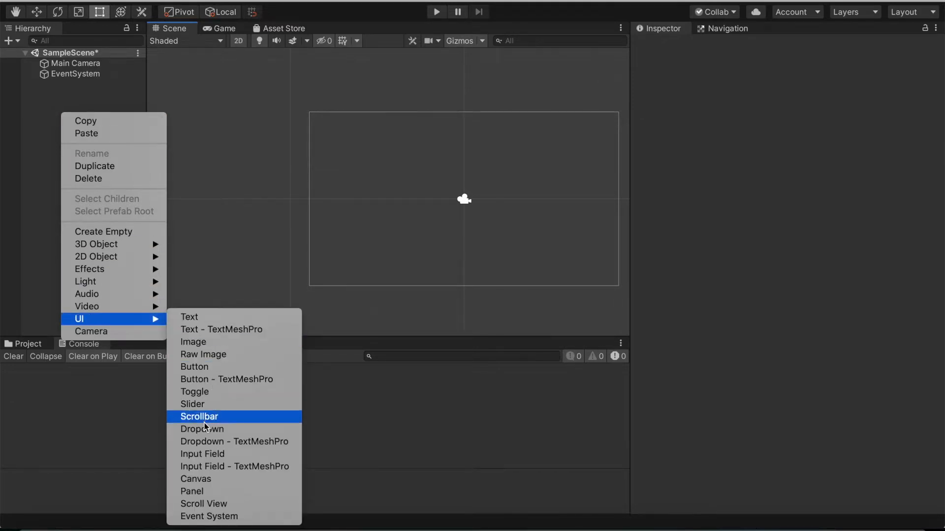
Add a UI Canvas and switch its Render Mode to Screen Space - Camera.
{"action": "left_click", "coordinate": [195, 479]}
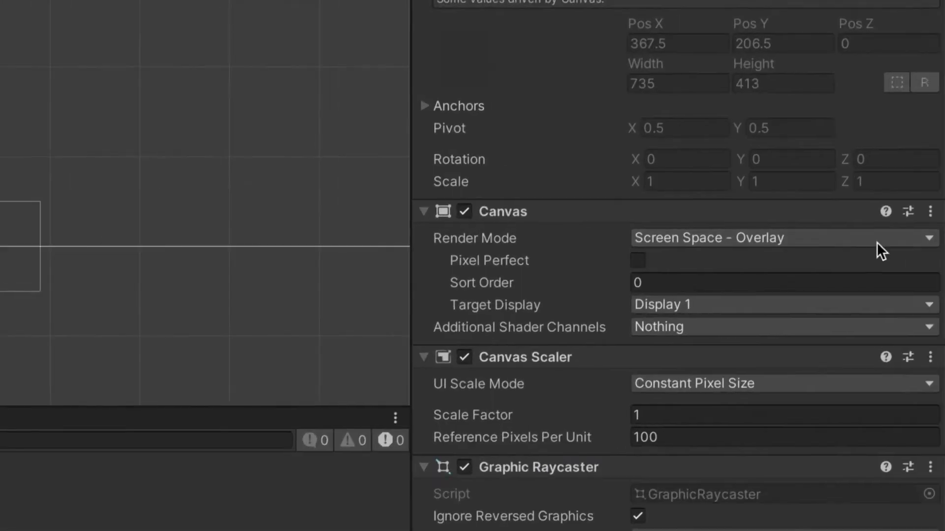
{"action": "left_click", "coordinate": [778, 238]}
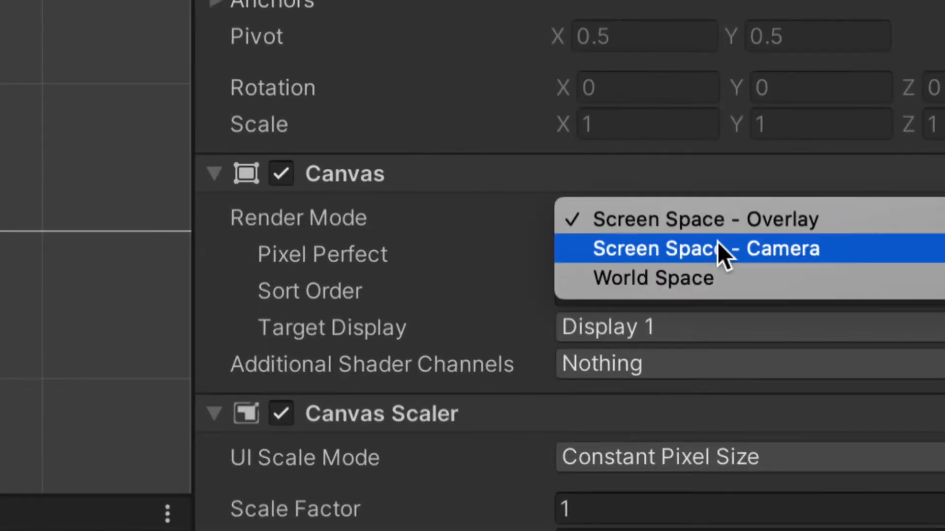
{"action": "left_click", "coordinate": [704, 248]}
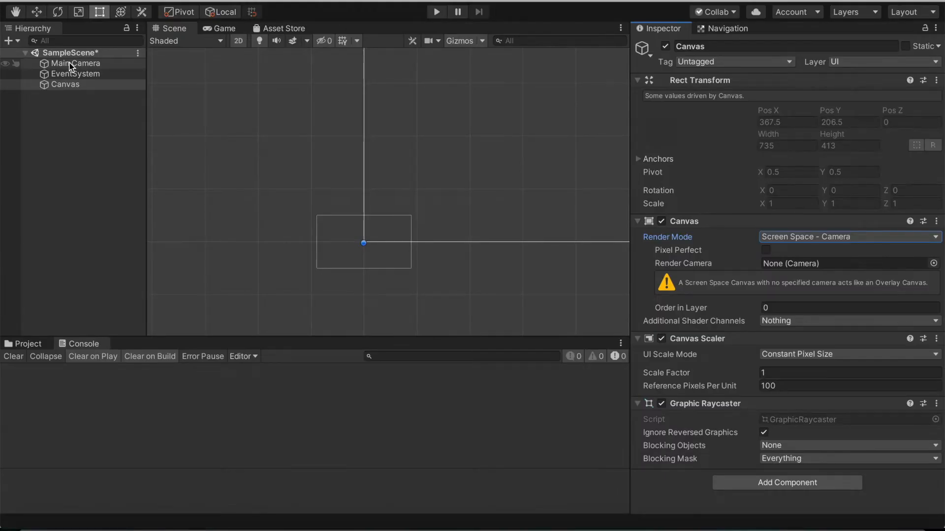
{"action": "left_click", "coordinate": [65, 84]}
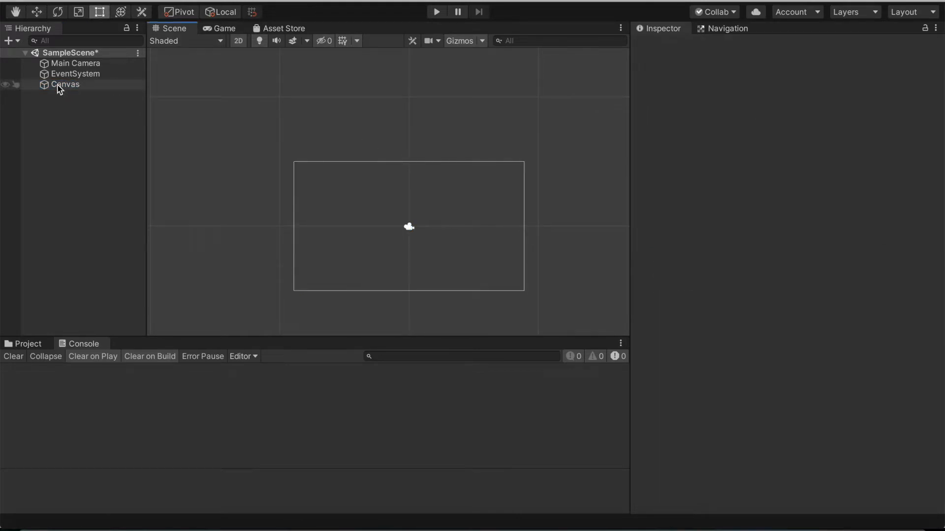
Add a UI Button as a child of the Canvas and reach its Text child.
{"action": "right_click", "coordinate": [65, 84]}
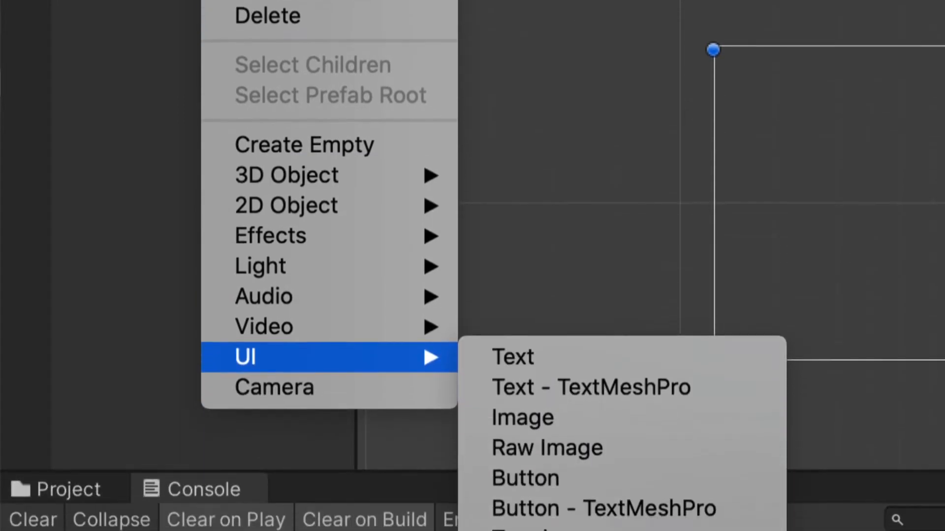
{"action": "left_click", "coordinate": [525, 479]}
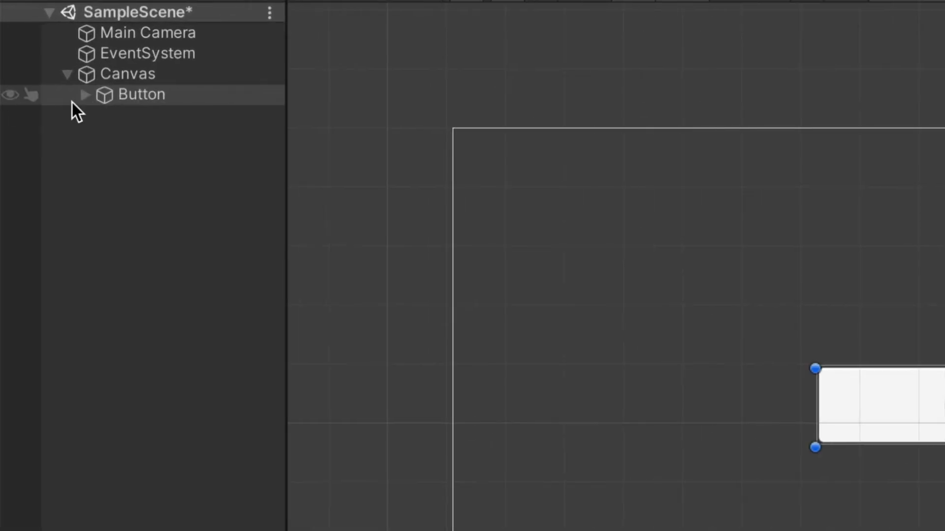
{"action": "left_click", "coordinate": [86, 94]}
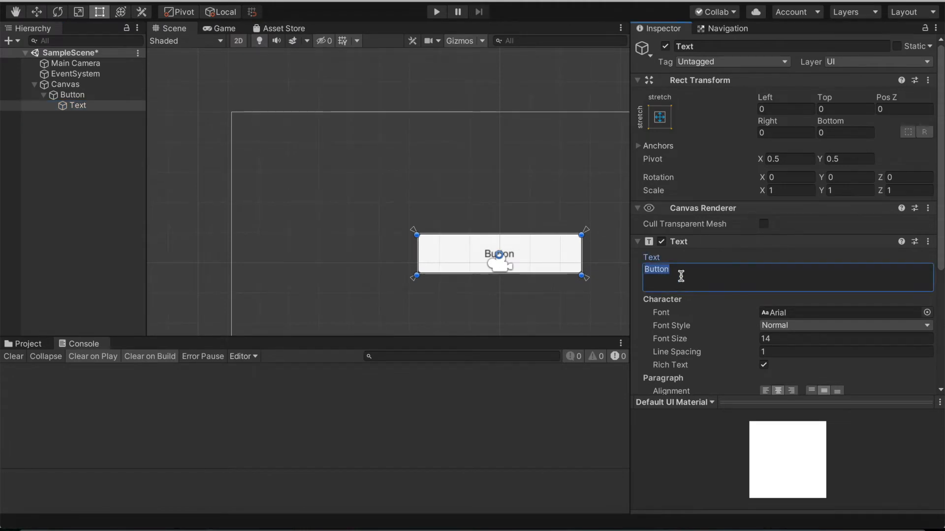
Set the button's label text to 'Click Me to reset The Scene'.
{"action": "type", "text": "F"}
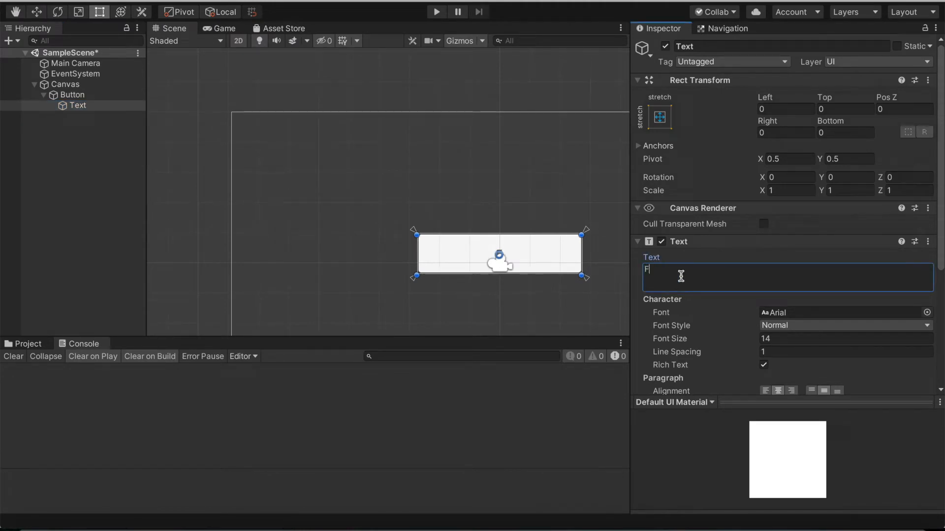
{"action": "type", "text": "Click Me to re"}
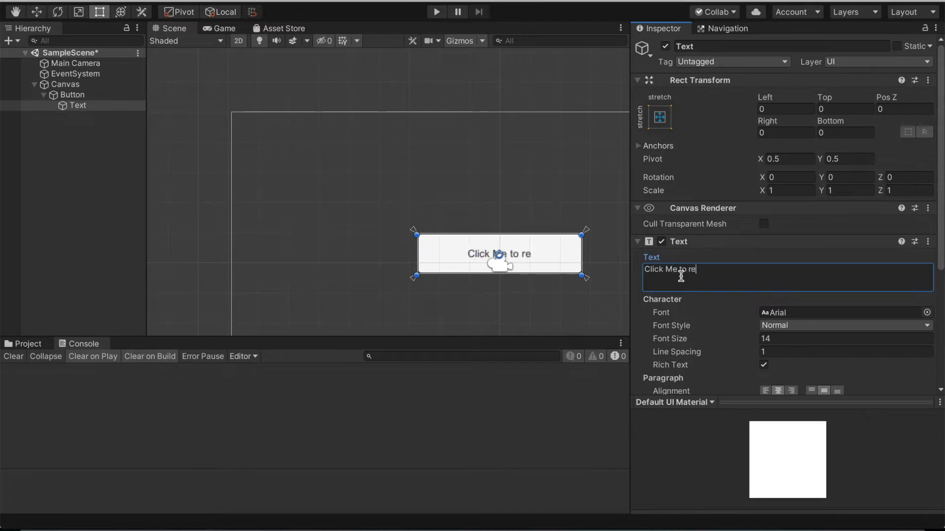
{"action": "type", "text": "set The Scene"}
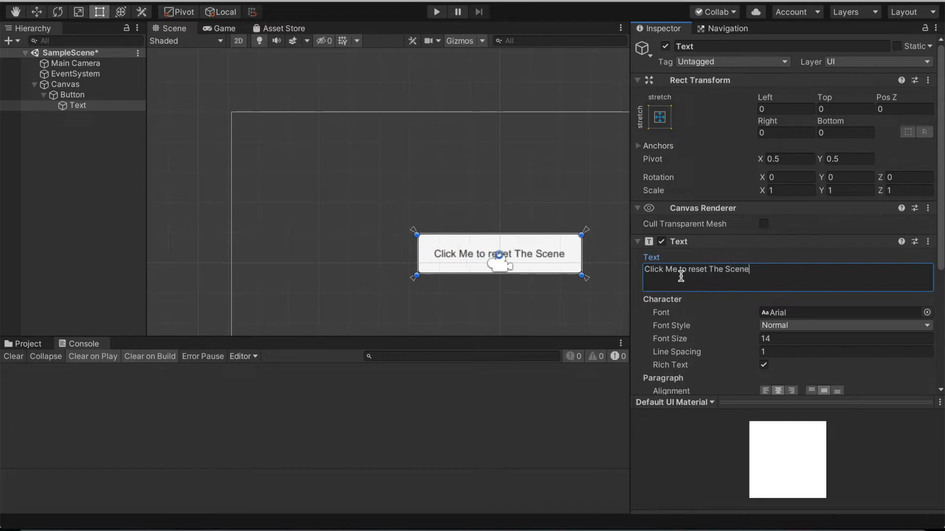
{"action": "mouse_move", "coordinate": [604, 249]}
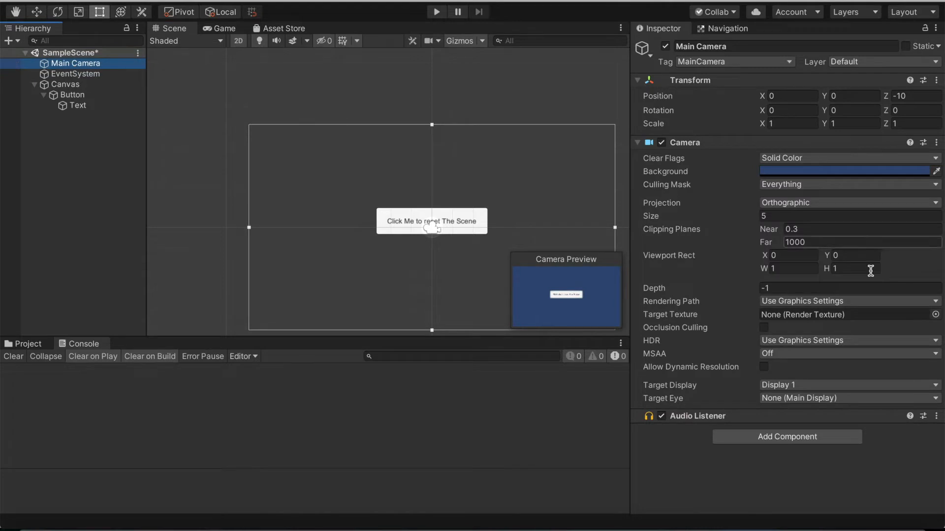
{"action": "mouse_move", "coordinate": [863, 464]}
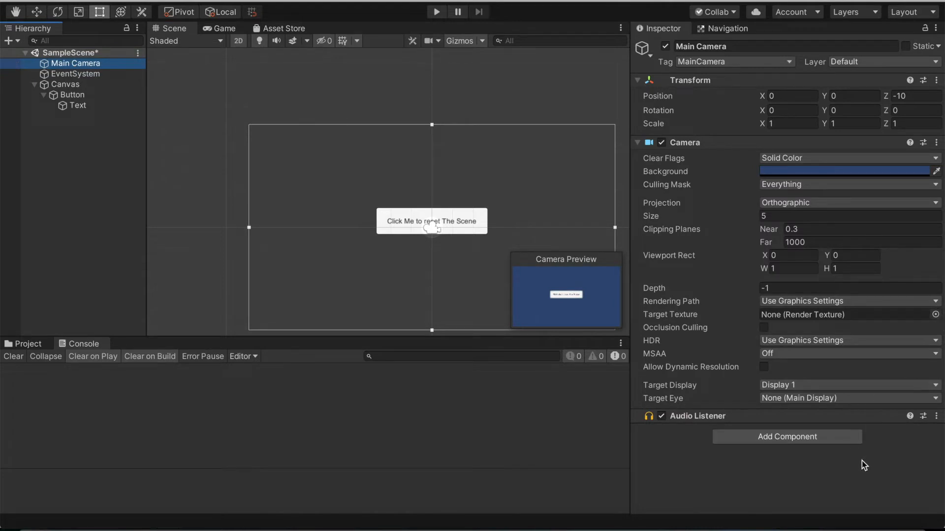
{"action": "mouse_move", "coordinate": [847, 457]}
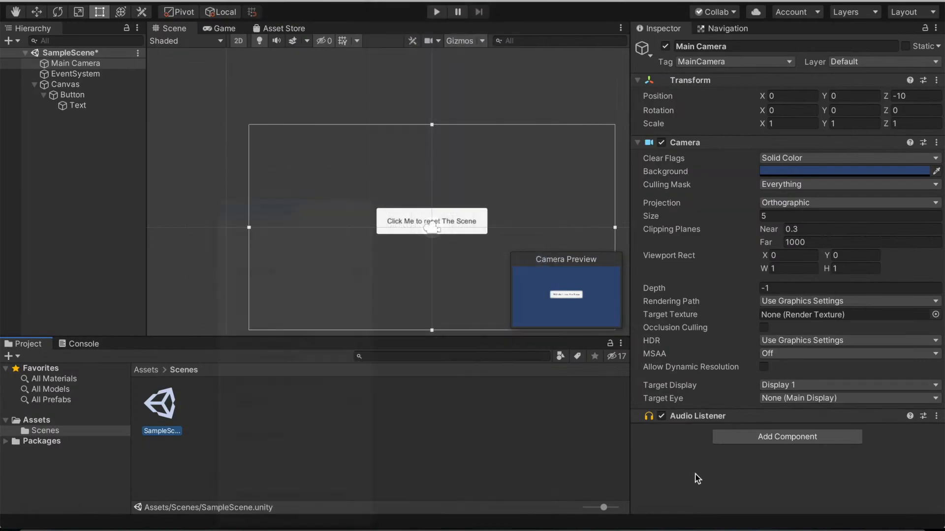
Start a new script component on Main Camera and name it ControlCenter.
{"action": "type", "text": "rigi"}
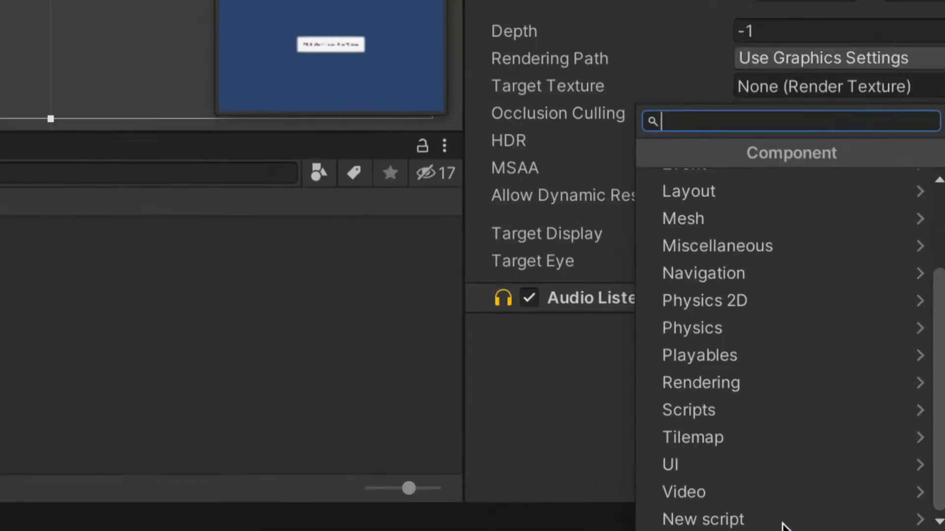
{"action": "left_click", "coordinate": [701, 519]}
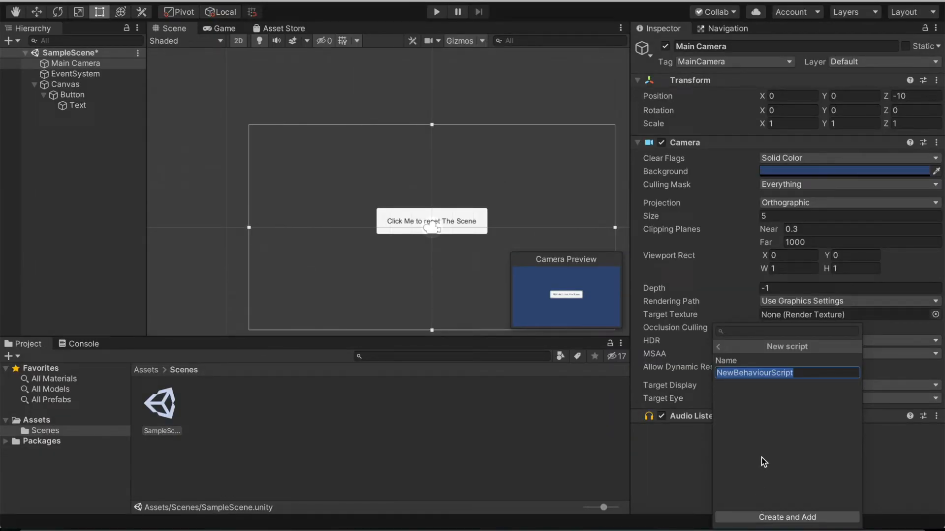
{"action": "type", "text": "GameC"}
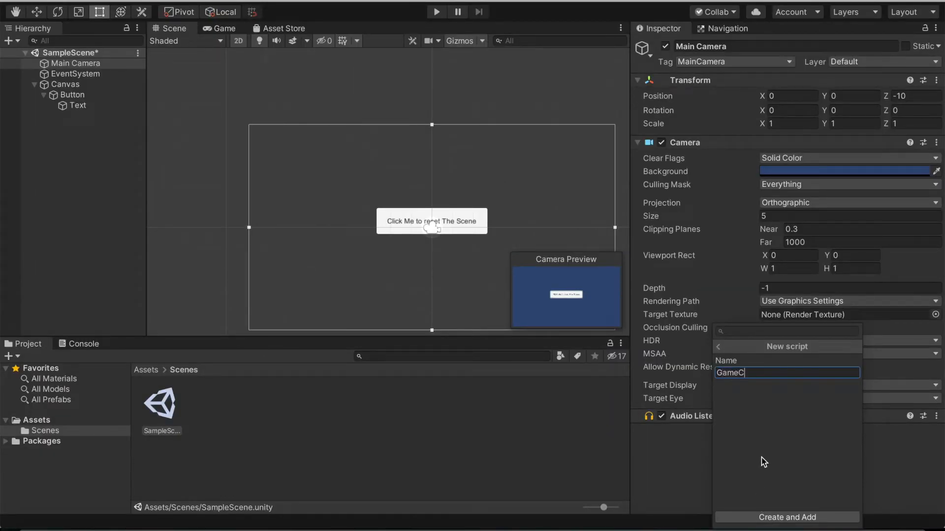
{"action": "type", "text": "ontrol"}
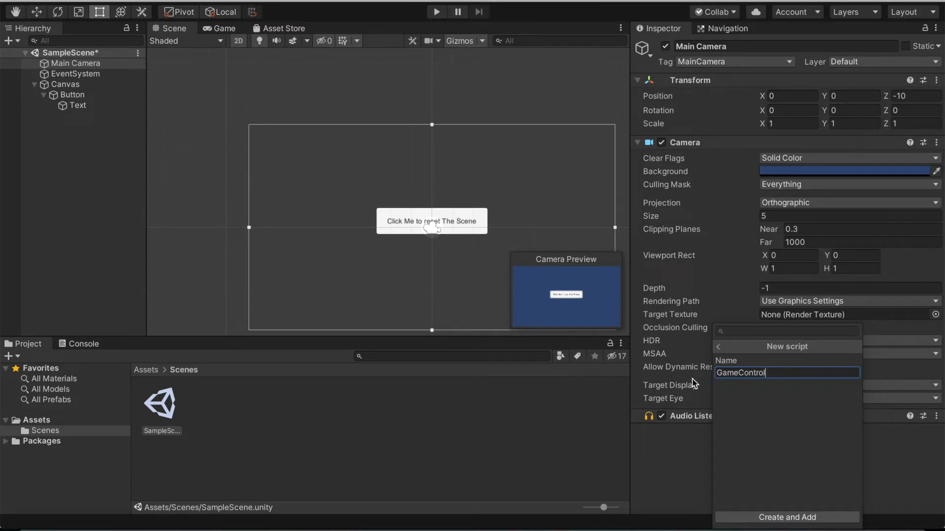
{"action": "type", "text": "Con"}
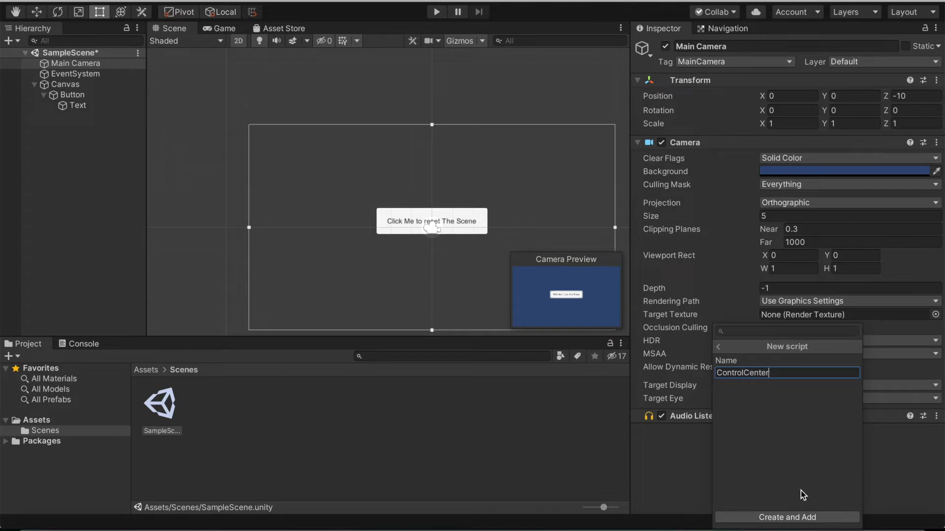
{"action": "mouse_move", "coordinate": [797, 393]}
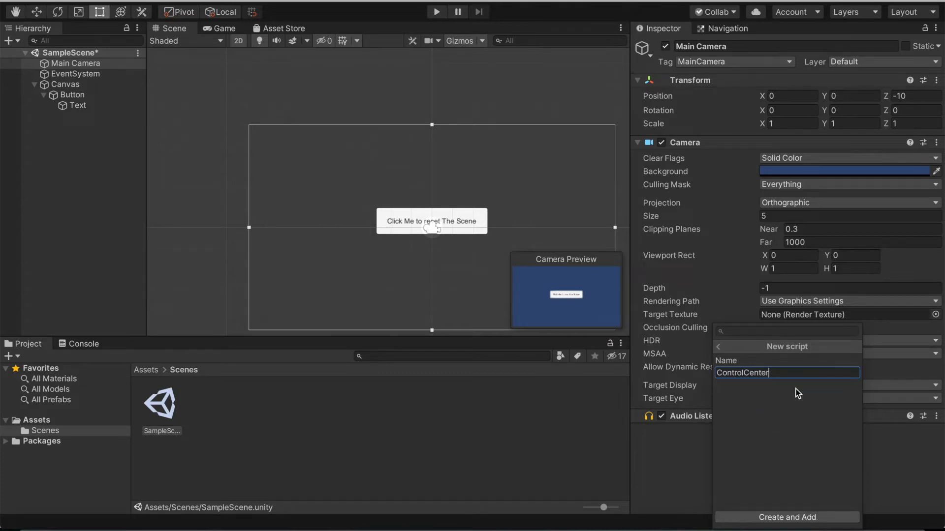
{"action": "mouse_move", "coordinate": [483, 257]}
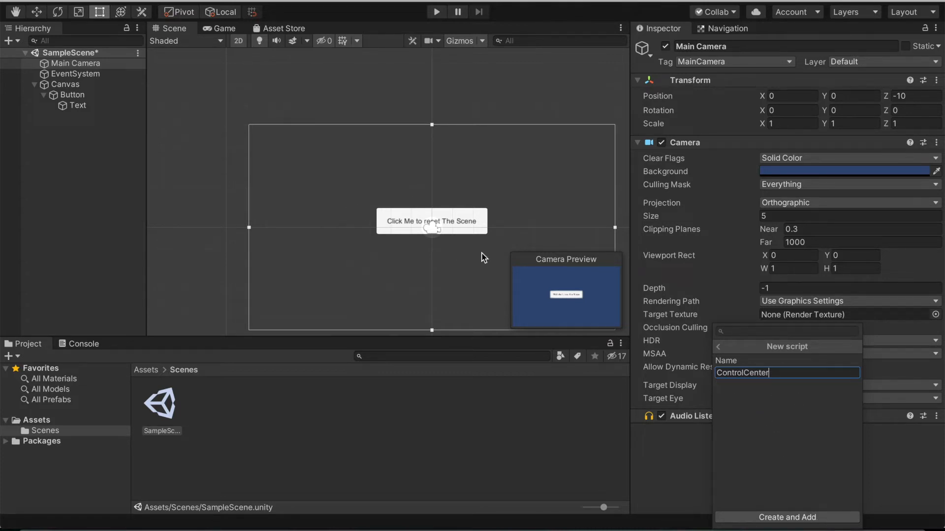
{"action": "mouse_move", "coordinate": [624, 311]}
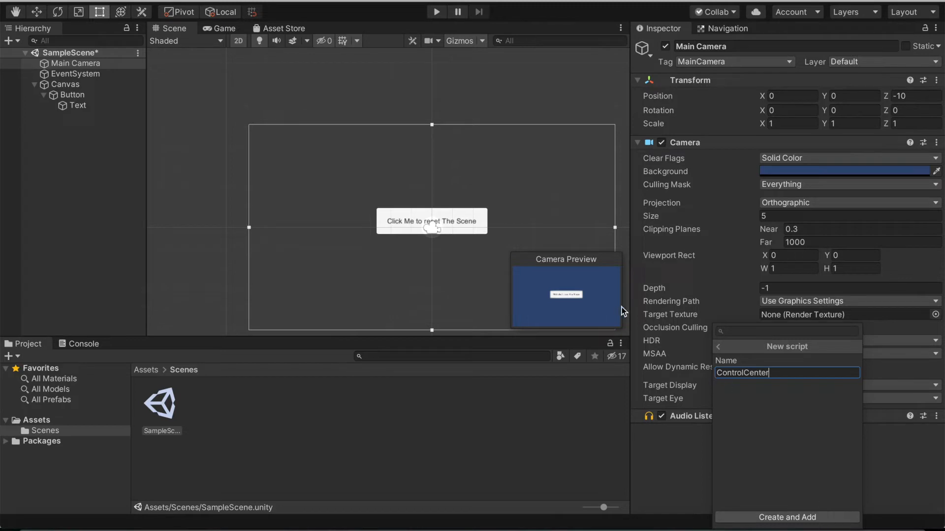
{"action": "mouse_move", "coordinate": [713, 426]}
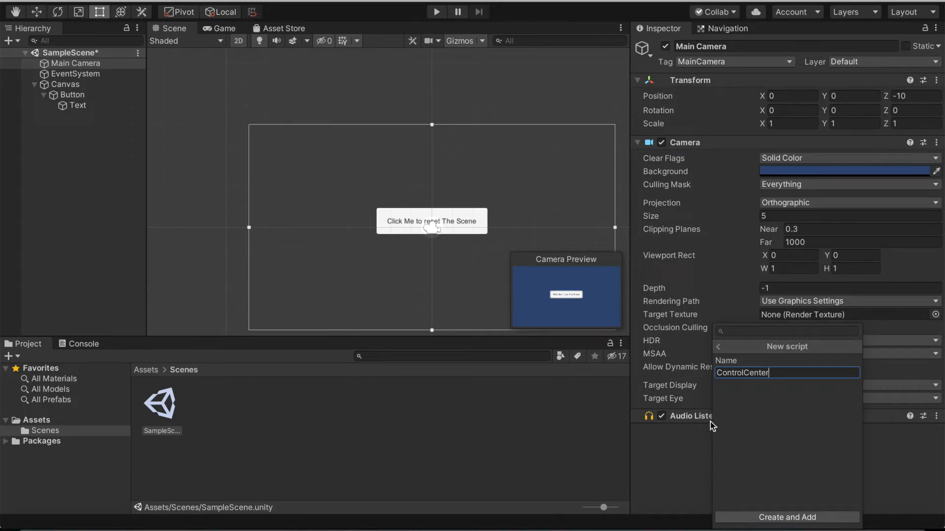
{"action": "mouse_move", "coordinate": [825, 523]}
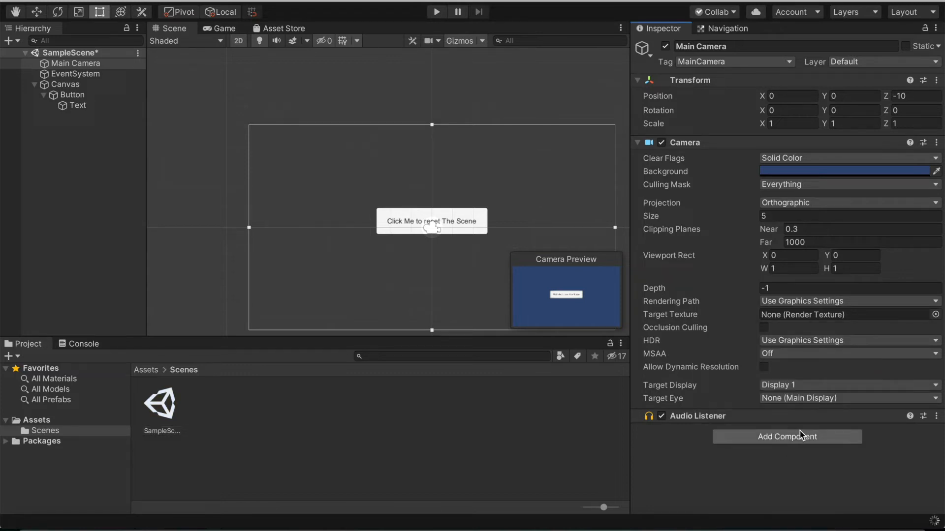
{"action": "mouse_move", "coordinate": [845, 444]}
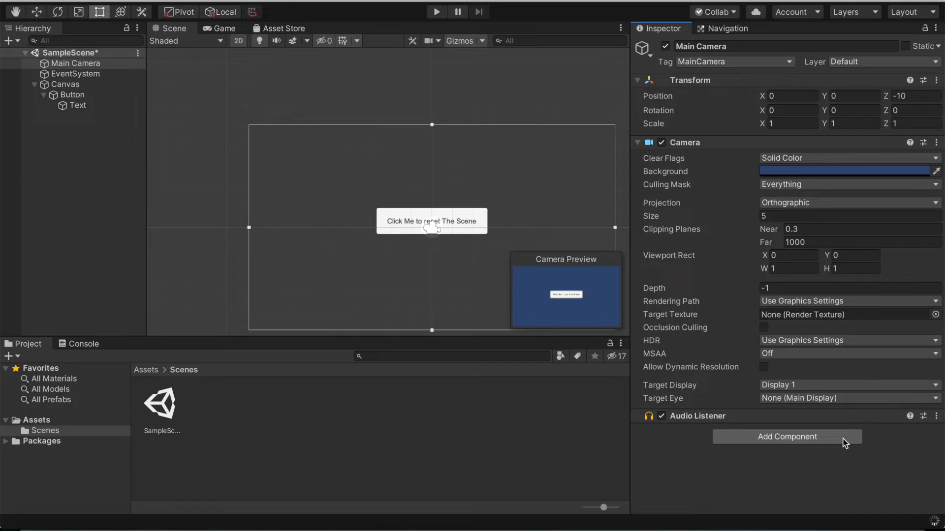
Wait until the Control Center script component appears on Main Camera.
{"action": "left_click", "coordinate": [785, 437]}
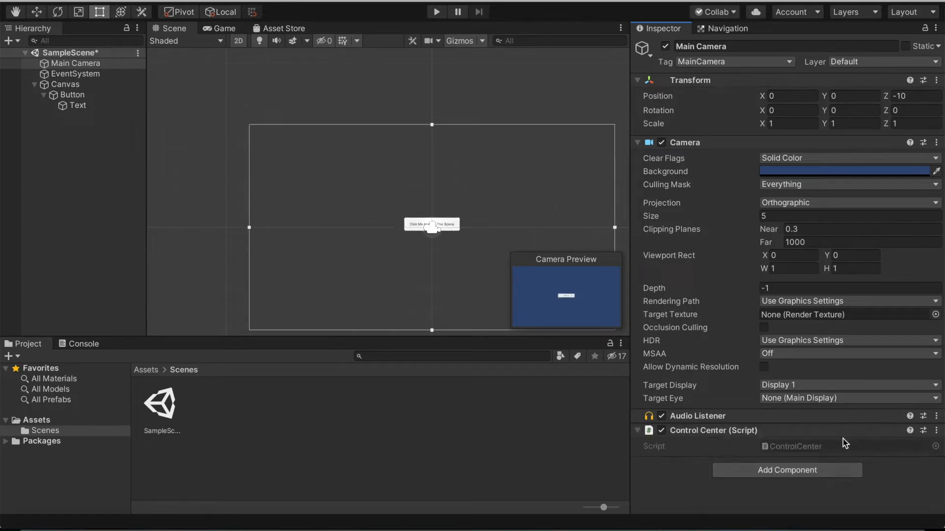
{"action": "mouse_move", "coordinate": [452, 199]}
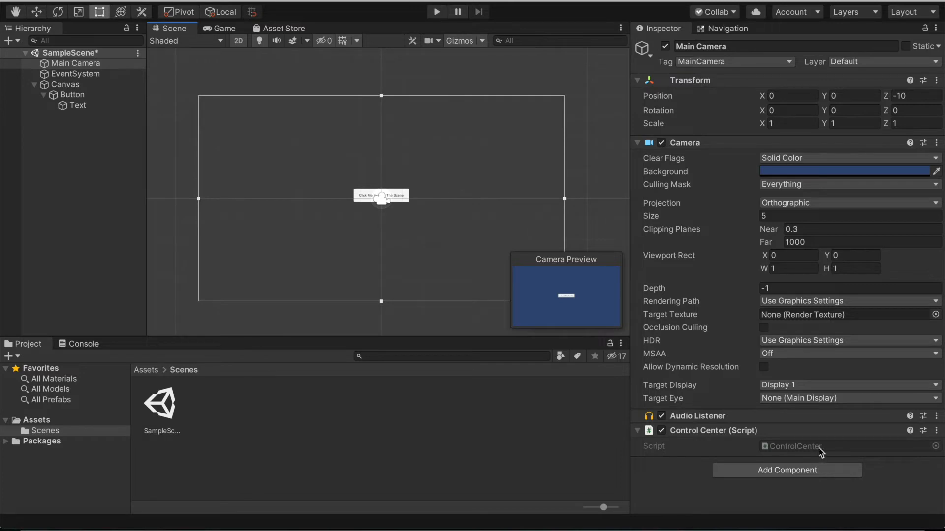
{"action": "mouse_move", "coordinate": [817, 455]}
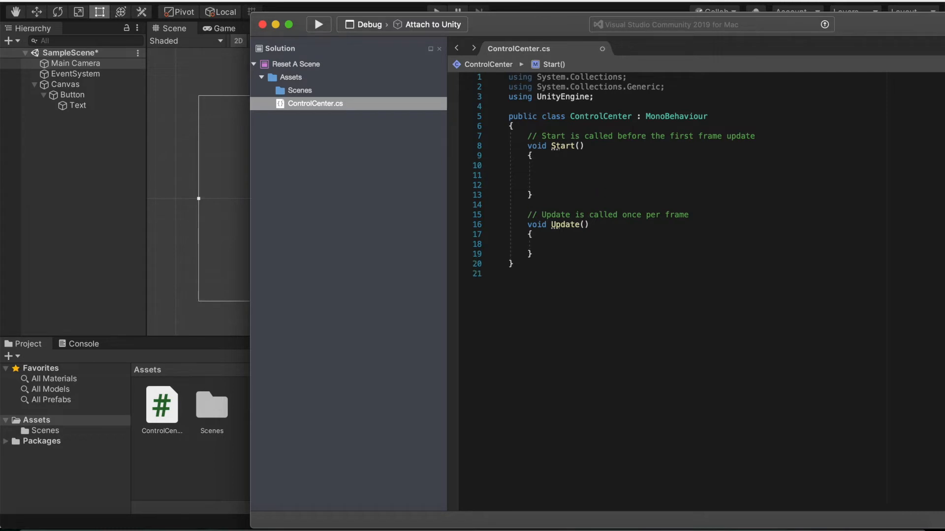
In Start(), add a comment about the restart and print("This scene has been loaded").
{"action": "type", "text": "print"}
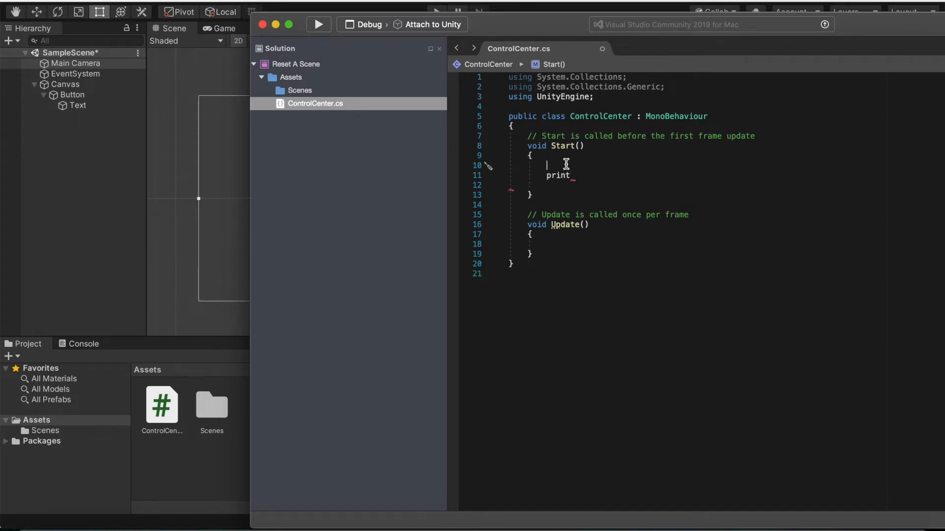
{"action": "type", "text": "//proof that ou"}
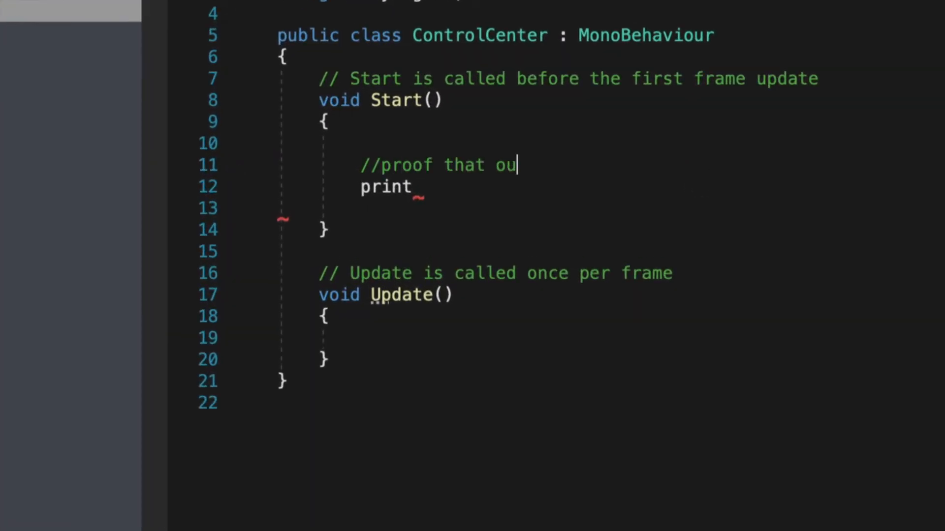
{"action": "type", "text": "r scene i"}
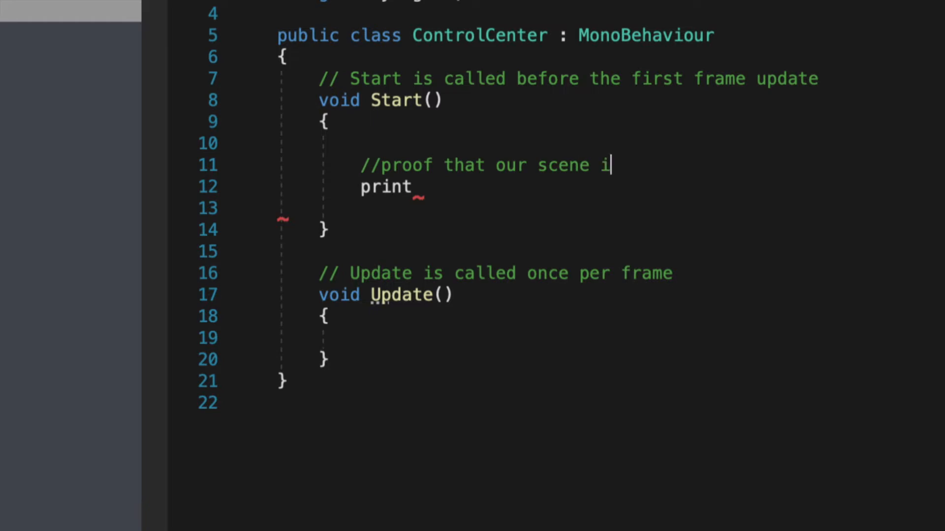
{"action": "type", "text": "has restarted"}
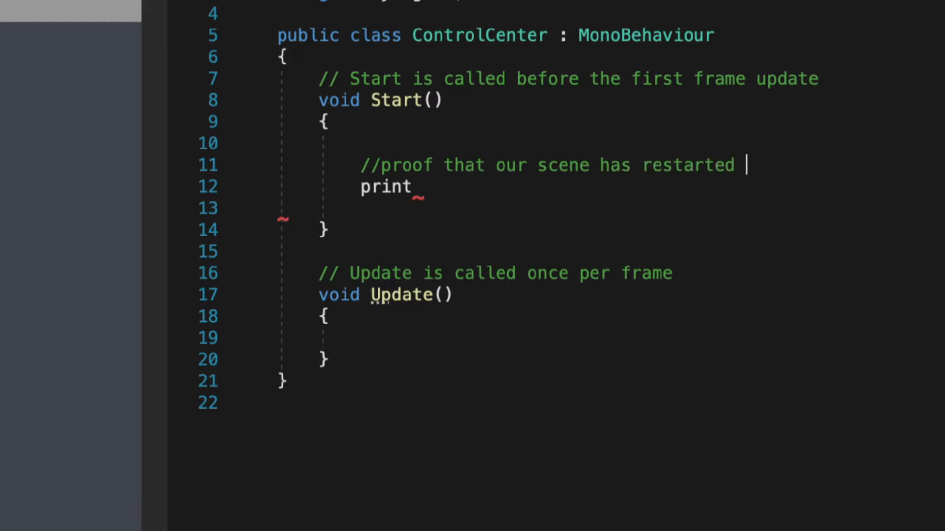
{"action": "type", "text": "each time we"}
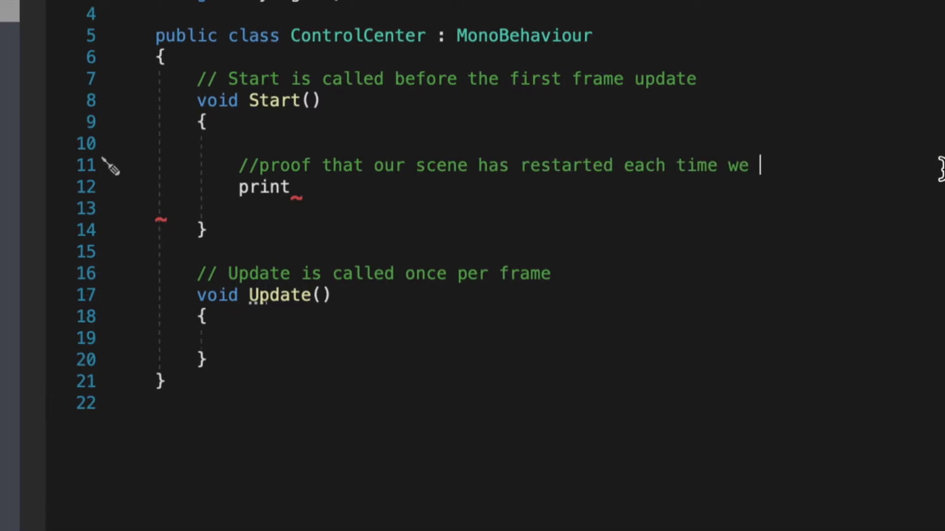
{"action": "type", "text": "click the button"}
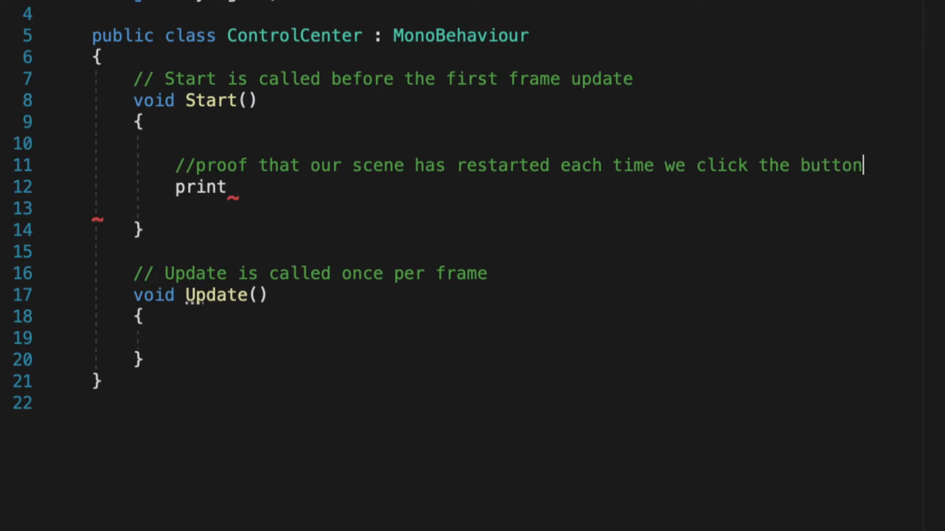
{"action": "type", "text": "(\"T\""}
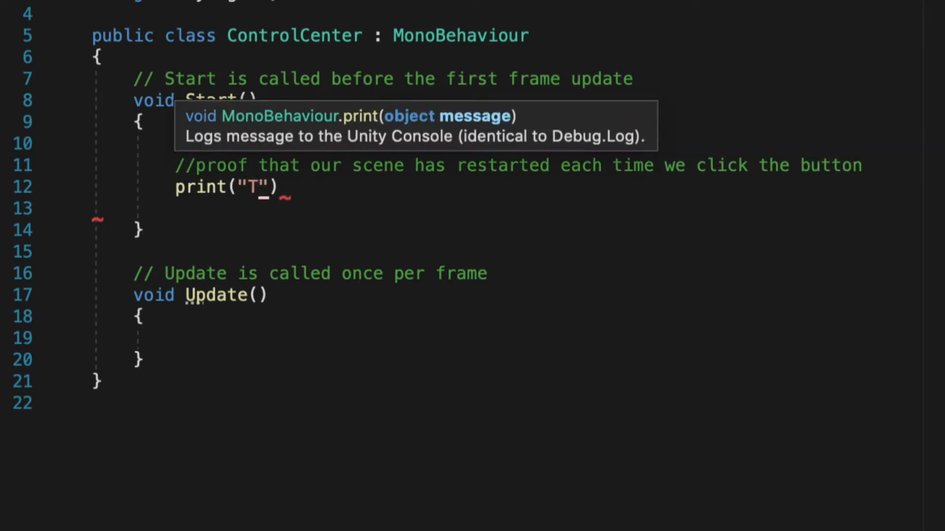
{"action": "type", "text": "his scene has been loaded"}
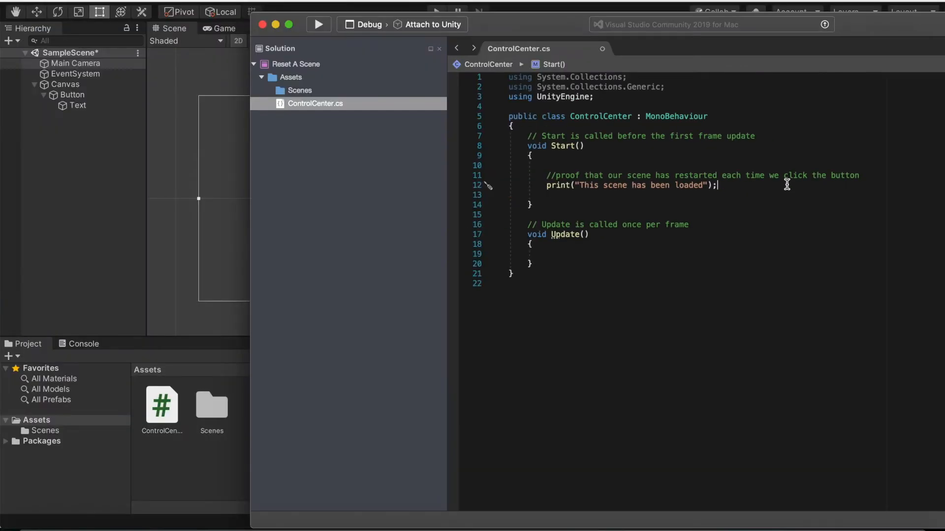
{"action": "mouse_move", "coordinate": [196, 215]}
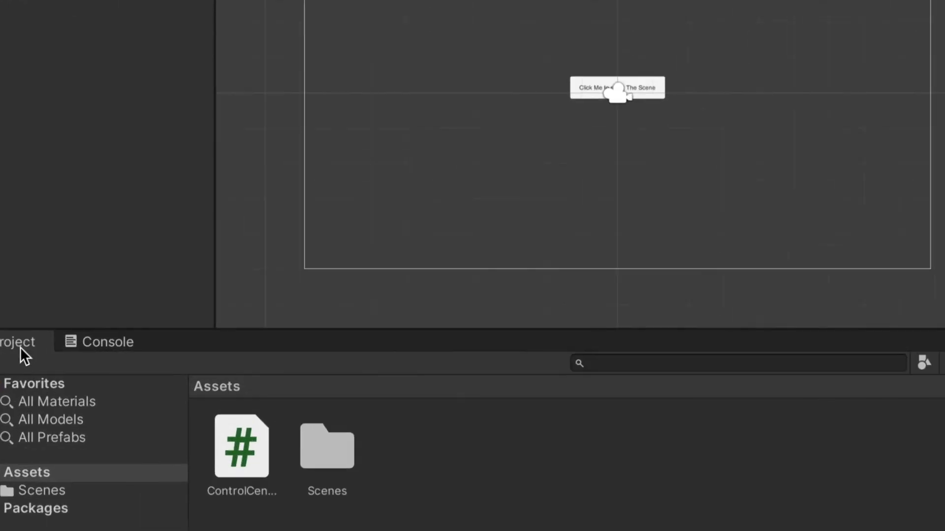
Show the Console and play the scene to see 'This scene has been loaded' logged.
{"action": "left_click", "coordinate": [82, 343]}
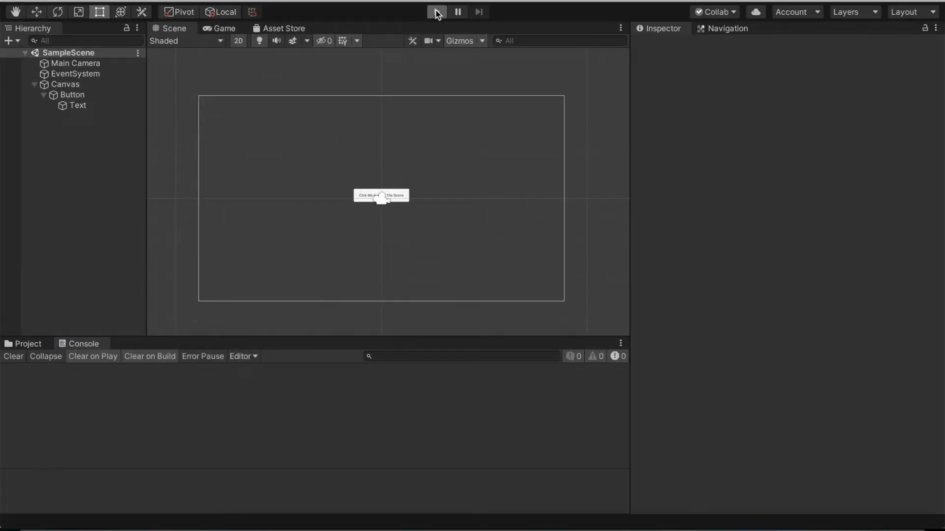
{"action": "left_click", "coordinate": [436, 12]}
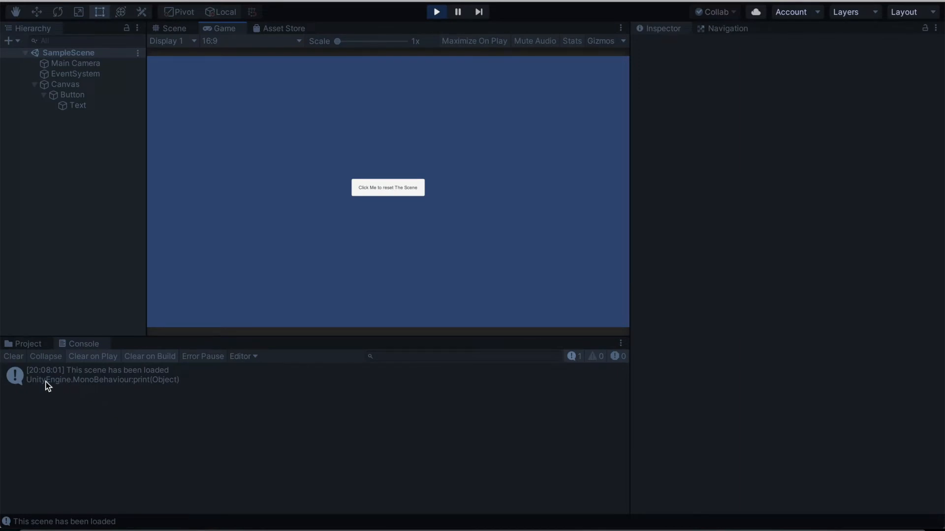
{"action": "mouse_move", "coordinate": [107, 383]}
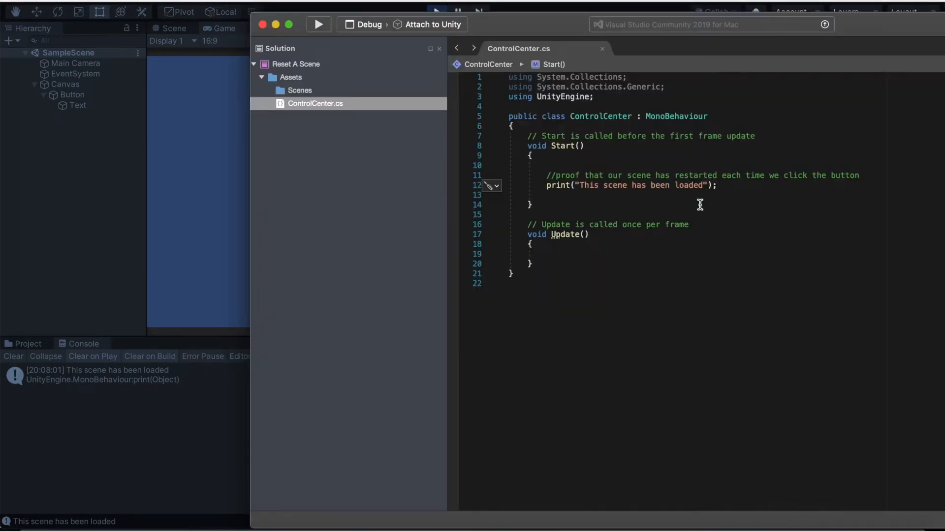
{"action": "mouse_move", "coordinate": [563, 145]}
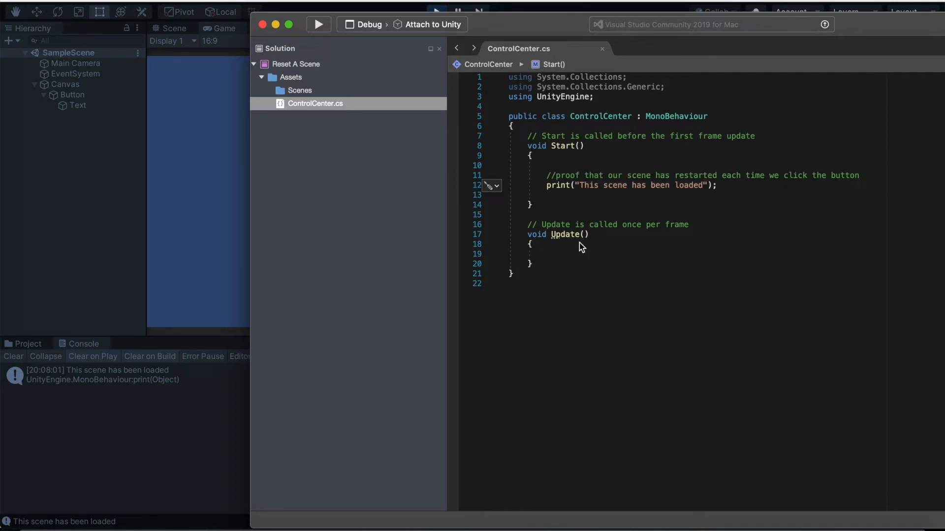
{"action": "mouse_move", "coordinate": [562, 146]}
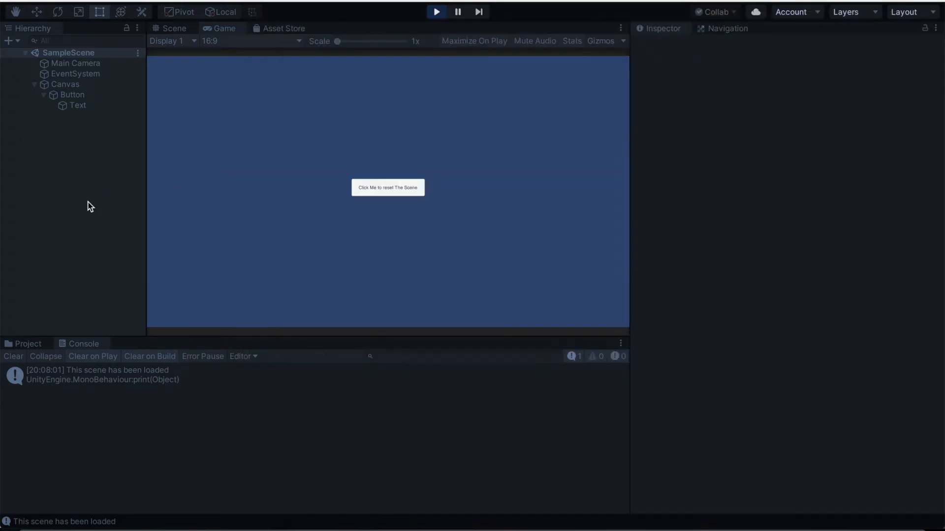
Stop play mode and enlarge the reset Button, checking it in the Game view.
{"action": "left_click", "coordinate": [436, 12]}
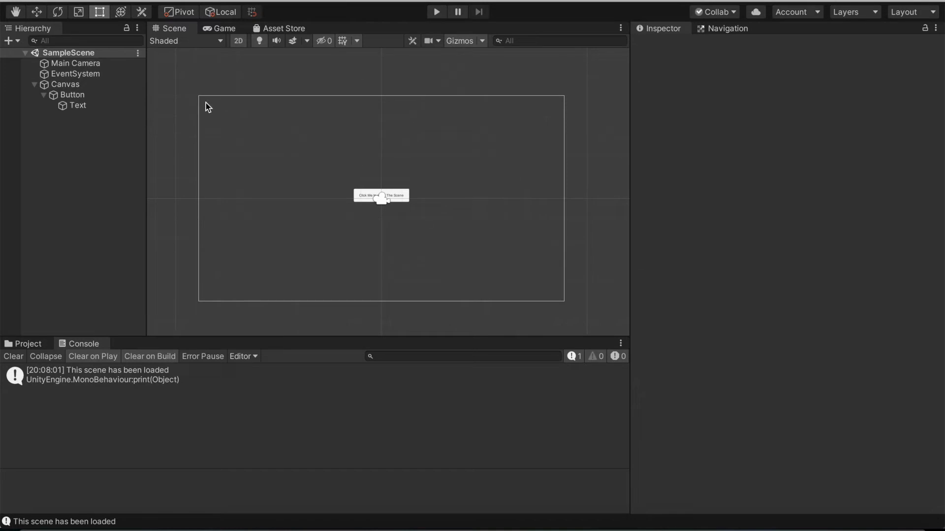
{"action": "scroll", "scroll_direction": "up", "scroll_amount": 3}
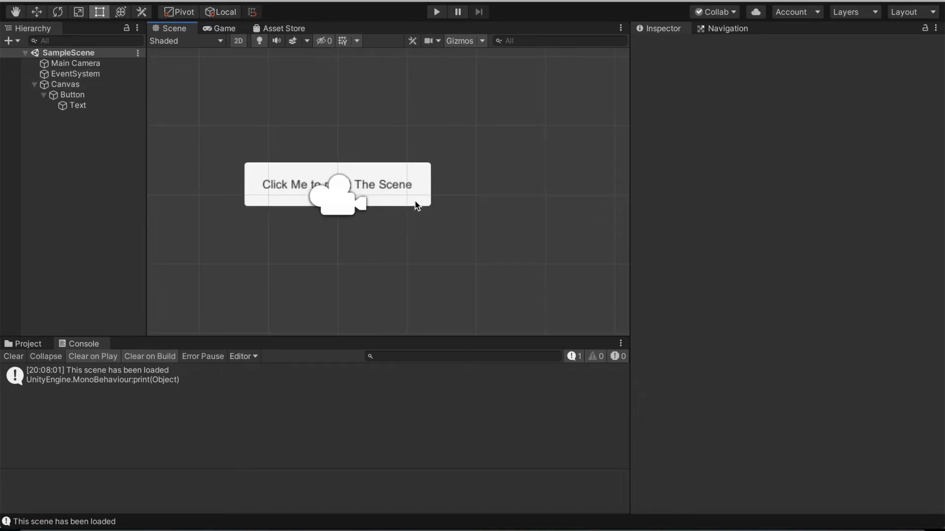
{"action": "left_click", "coordinate": [219, 27]}
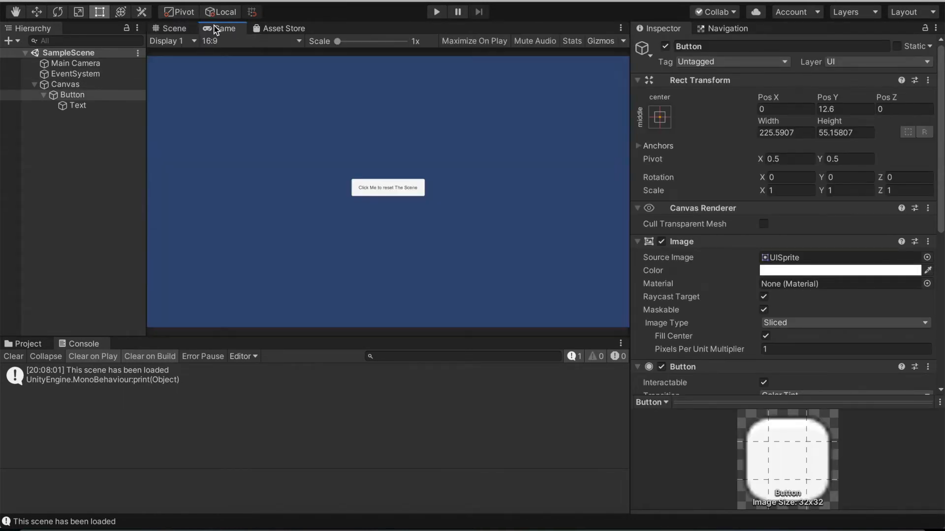
{"action": "left_click", "coordinate": [173, 28]}
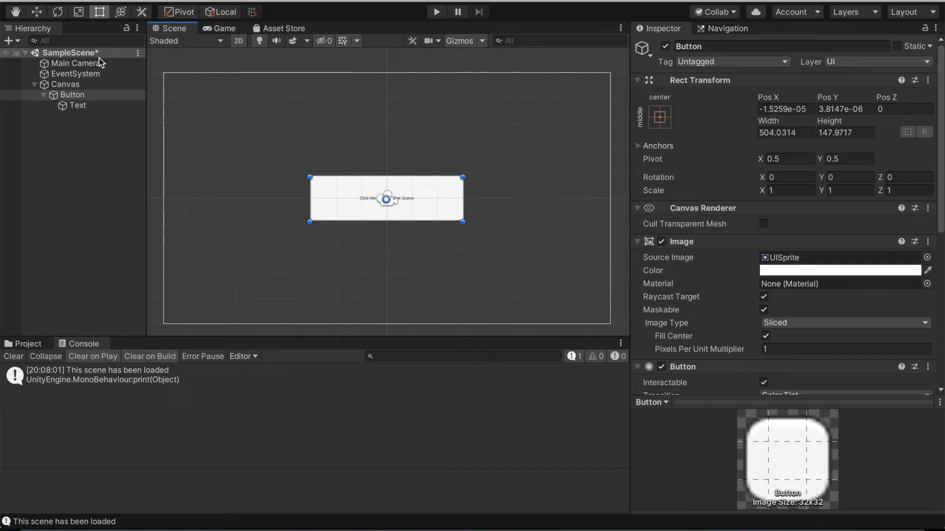
Set the button's label Text font size to 28 and preview it in Game view.
{"action": "left_click", "coordinate": [77, 105]}
{"action": "type", "text": "2"}
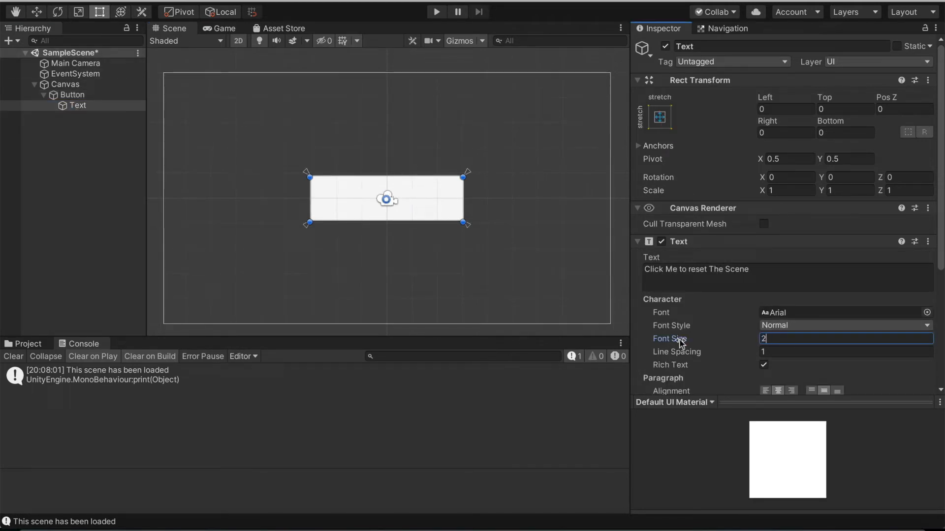
{"action": "type", "text": "8"}
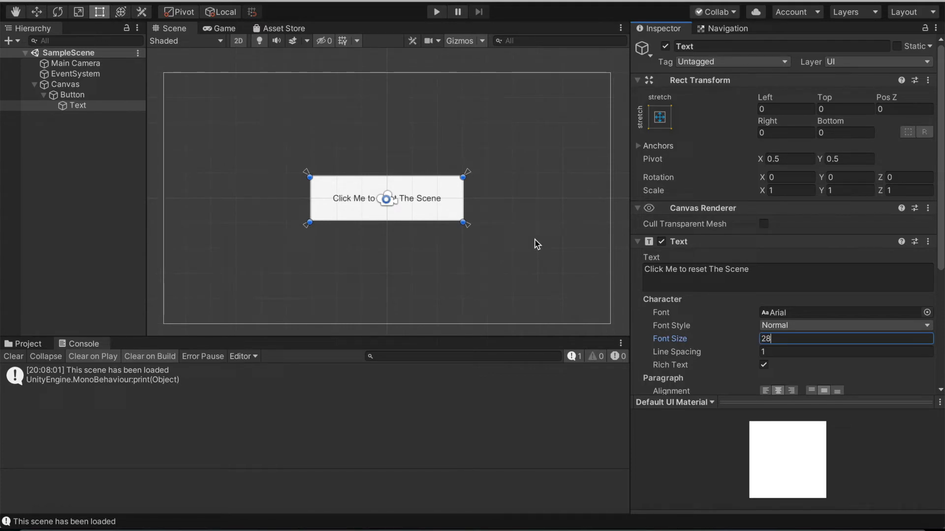
{"action": "mouse_move", "coordinate": [232, 38]}
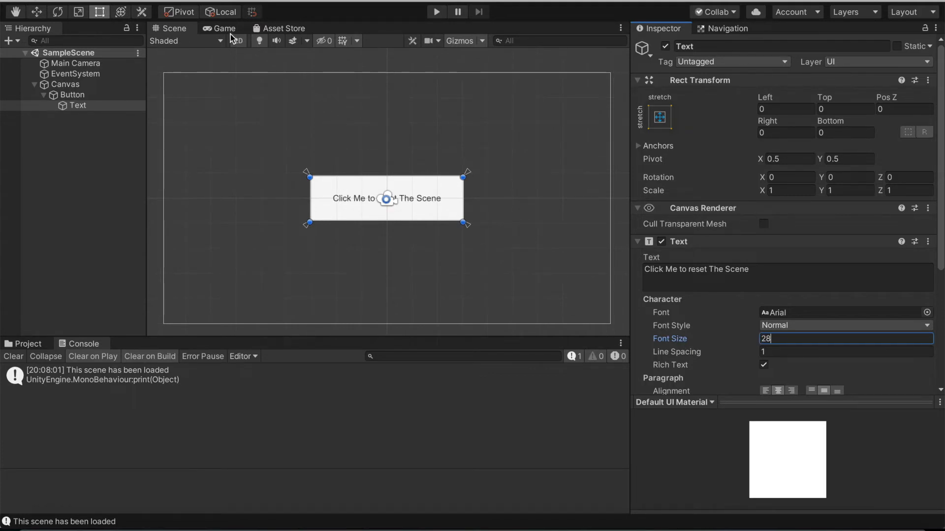
{"action": "left_click", "coordinate": [224, 27]}
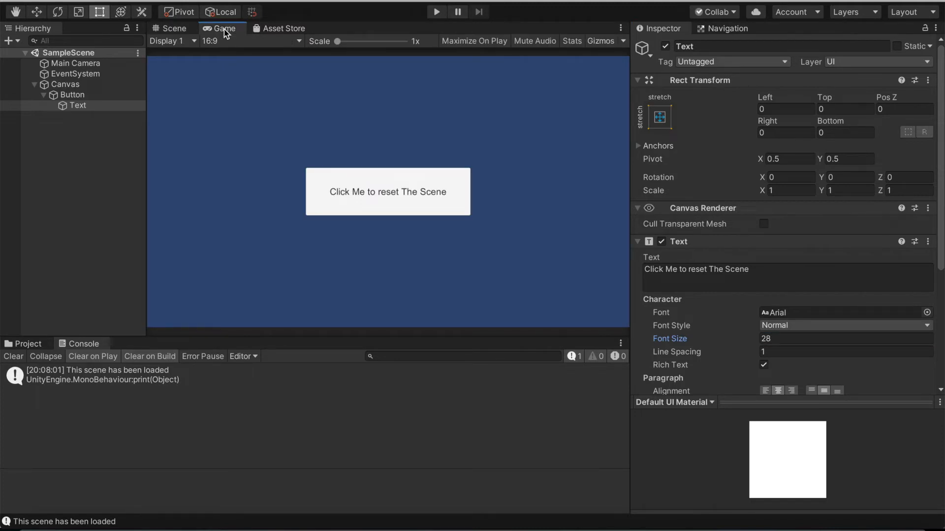
{"action": "mouse_move", "coordinate": [390, 268]}
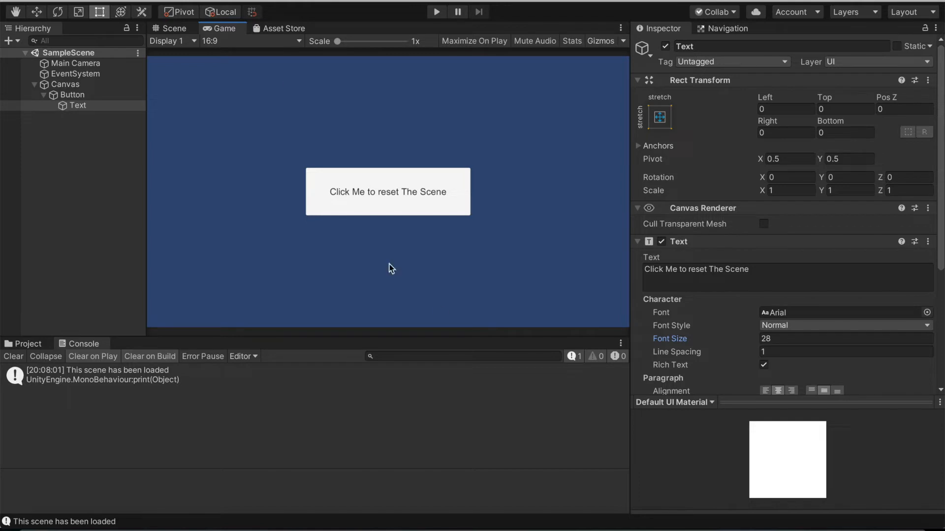
{"action": "mouse_move", "coordinate": [696, 453]}
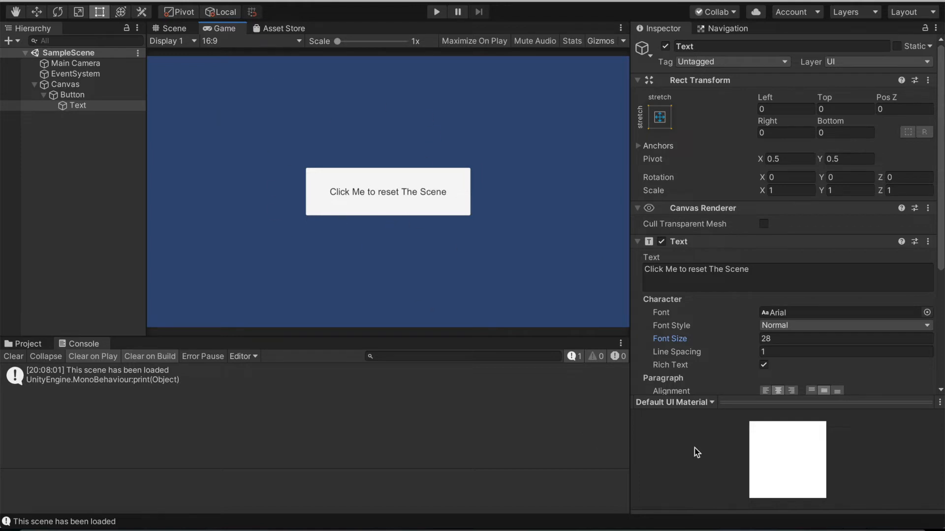
Add an empty public ResetScene method to the ControlCenter script.
{"action": "left_click", "coordinate": [173, 27]}
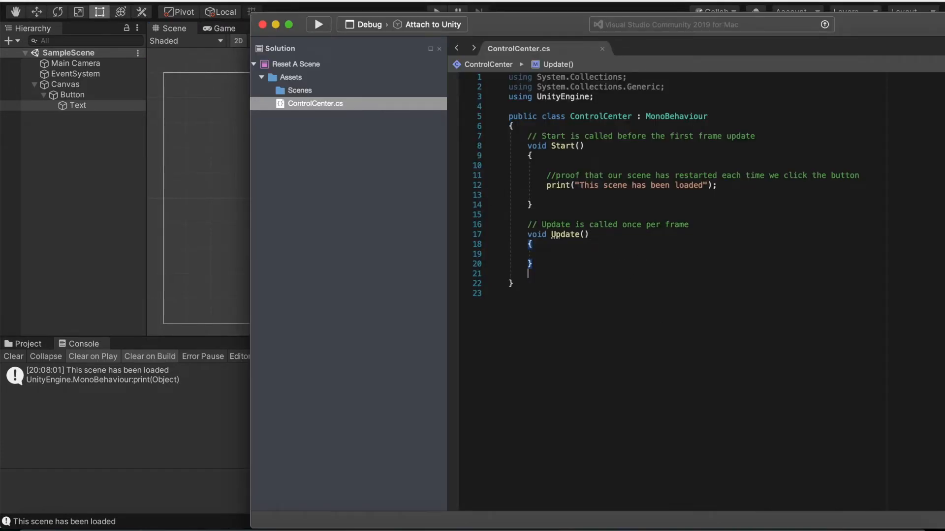
{"action": "type", "text": "public void"}
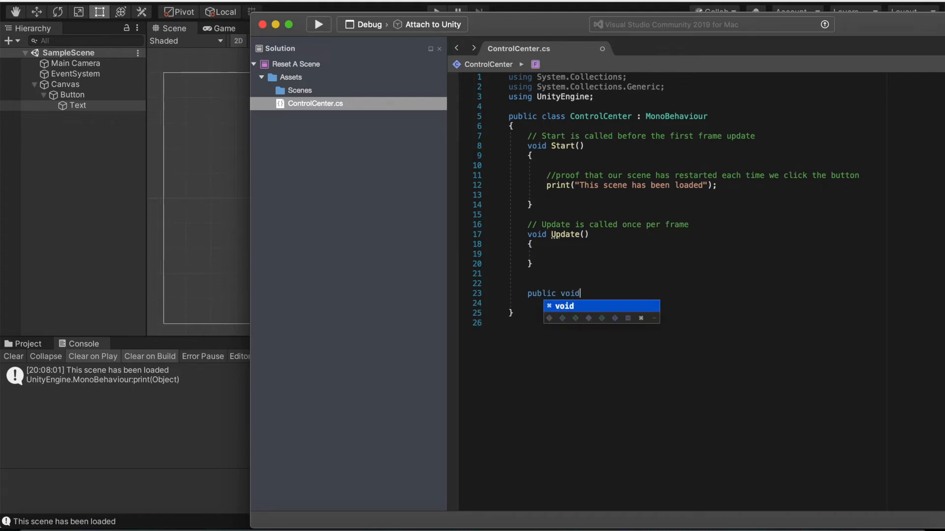
{"action": "type", "text": "ResetSc"}
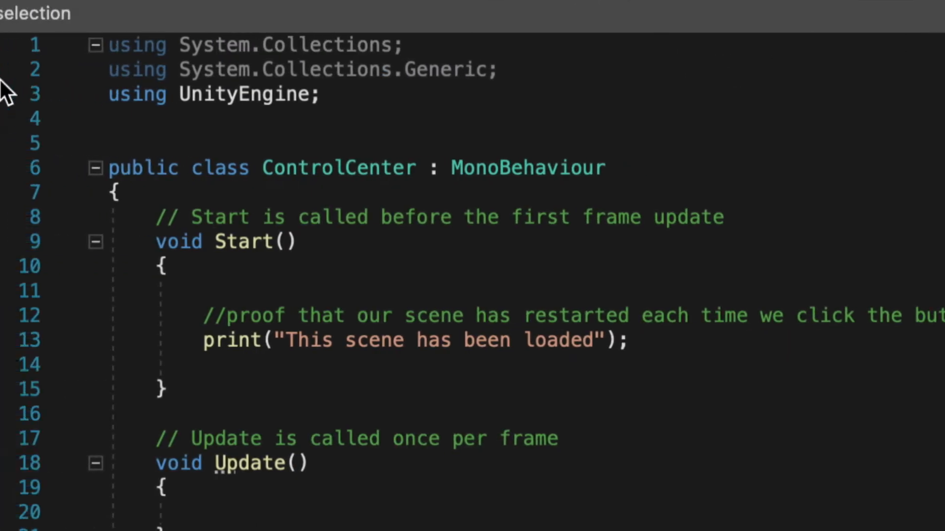
Import the UnityEngine.SceneManagement namespace at the top of the script.
{"action": "type", "text": "using U"}
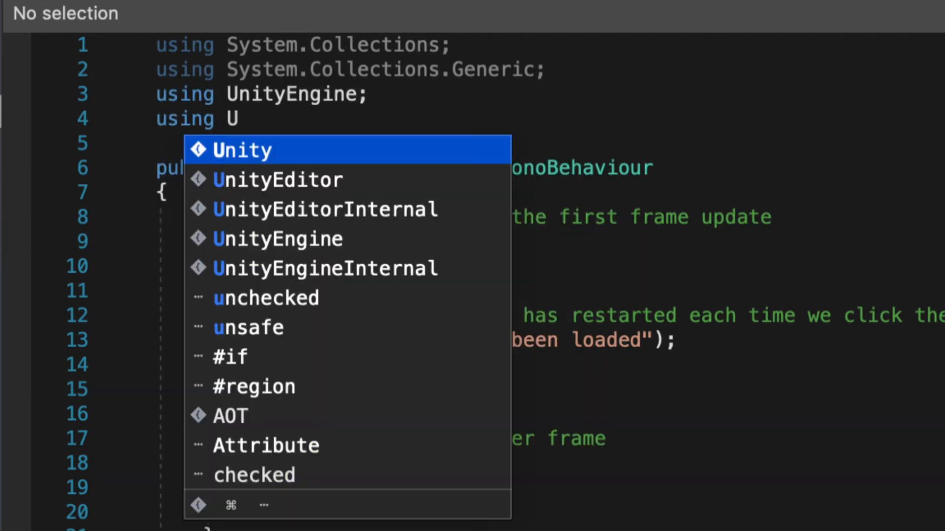
{"action": "left_click", "coordinate": [278, 239]}
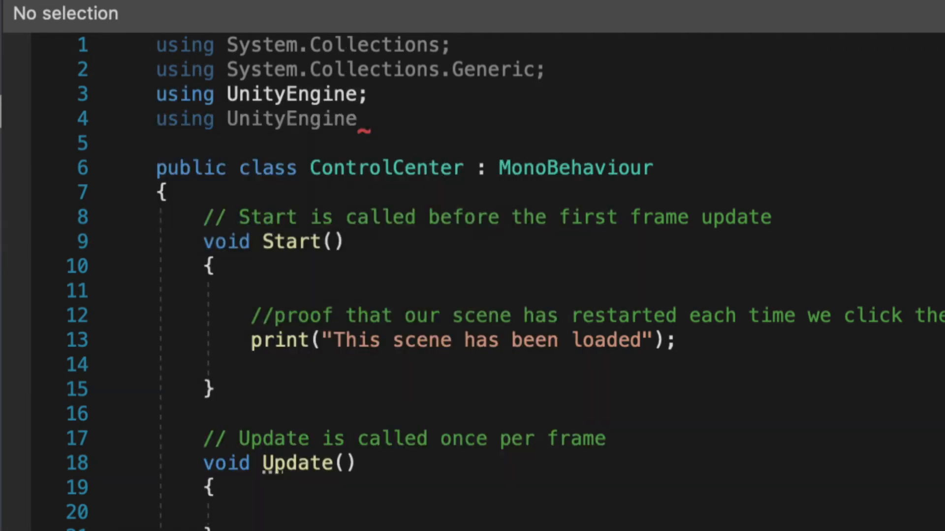
{"action": "type", "text": ".SceneManagement;"}
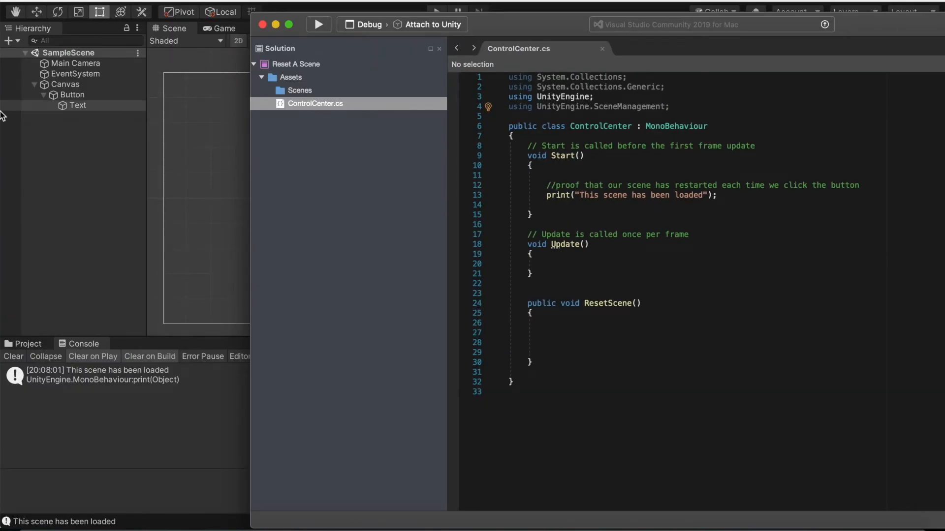
{"action": "mouse_move", "coordinate": [623, 343]}
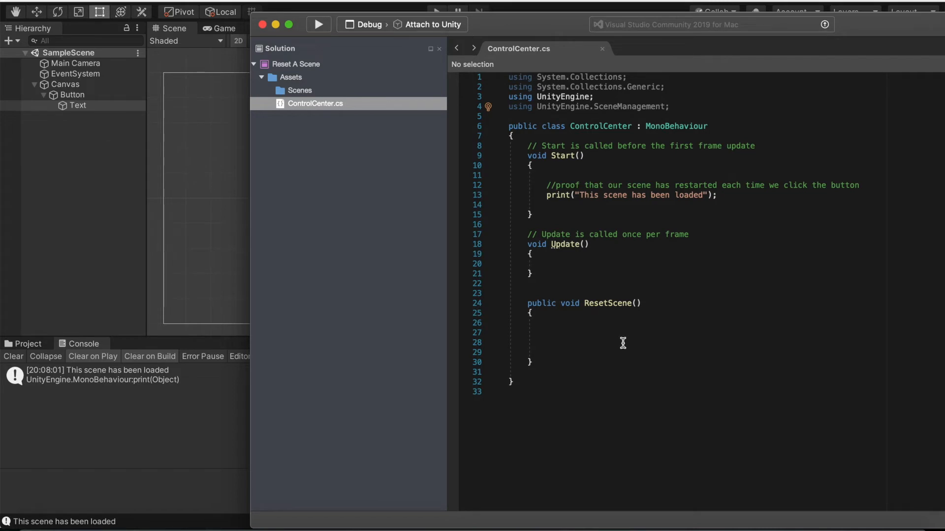
Make ResetScene call SceneManager.LoadScene(SceneManager.GetActiveScene().buildIndex).
{"action": "left_click", "coordinate": [622, 339]}
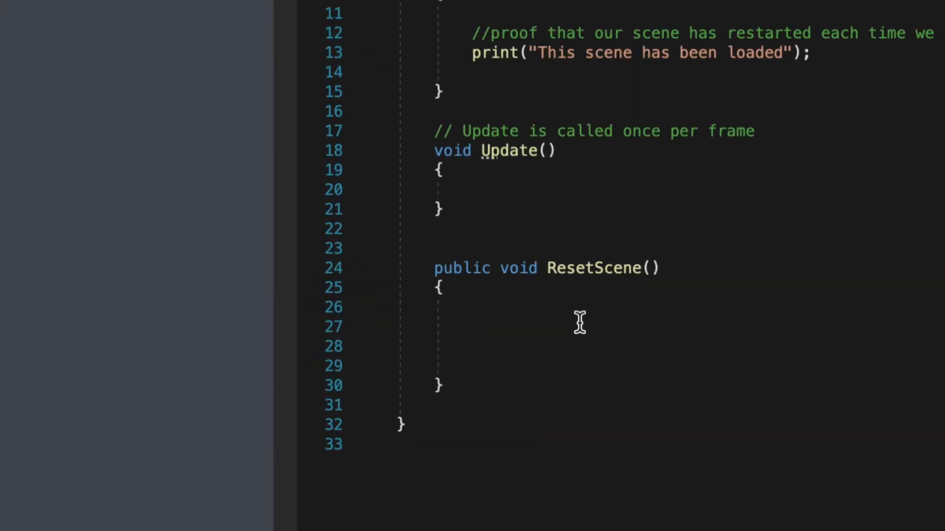
{"action": "type", "text": "SceneManager.LoadScene("}
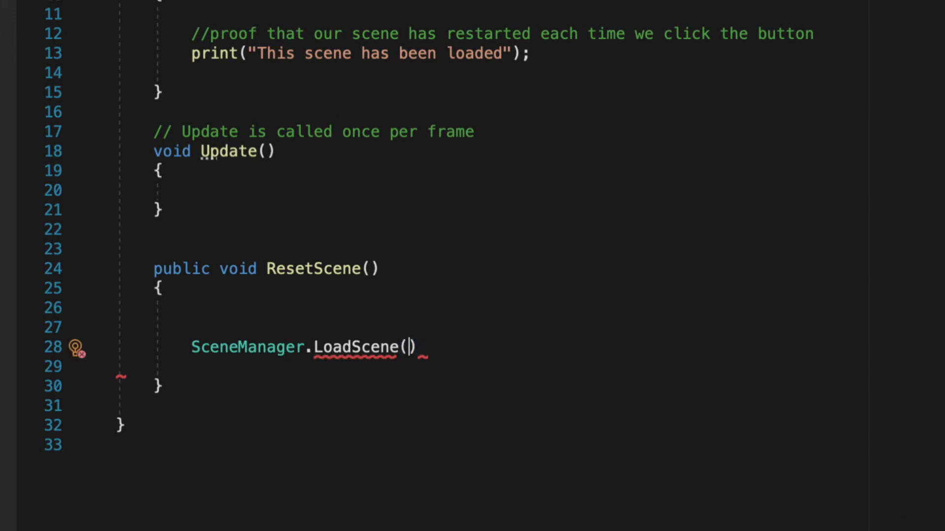
{"action": "type", "text": "SceneManager"}
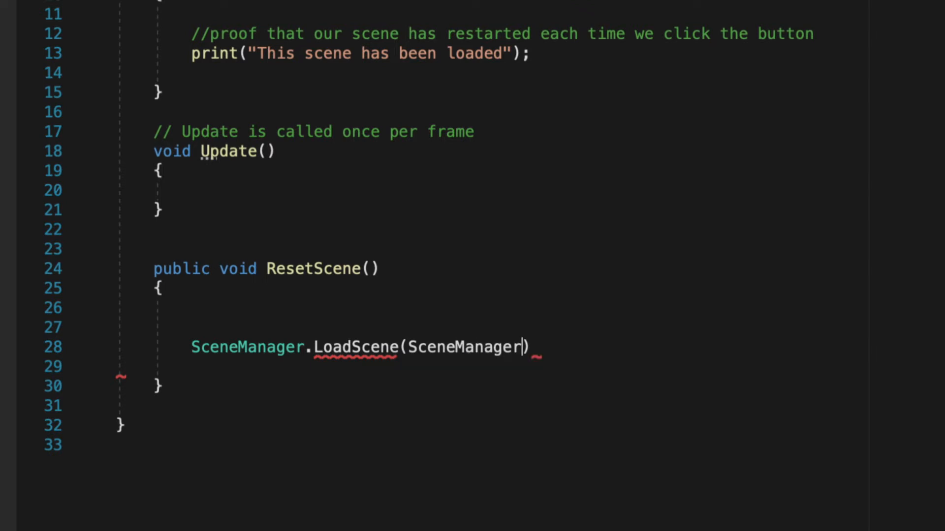
{"action": "type", "text": ".GetActiveScene"}
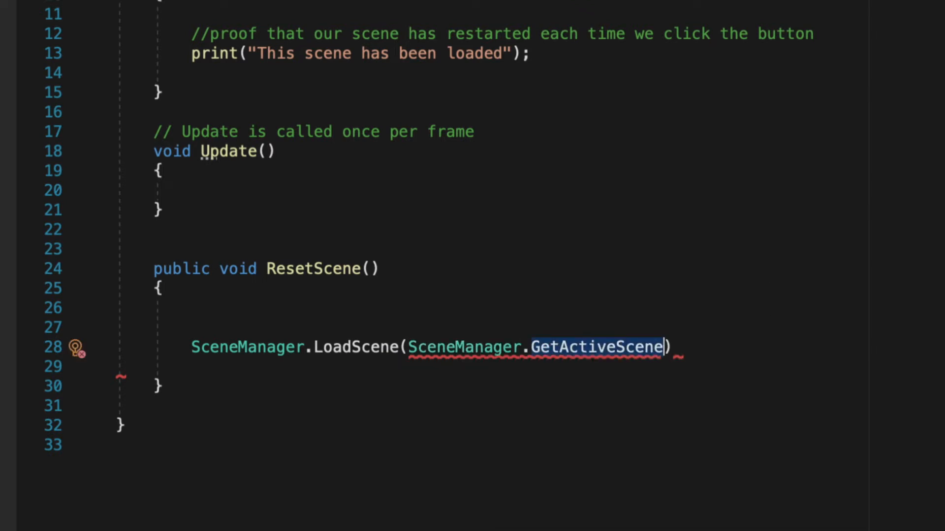
{"action": "type", "text": "()"}
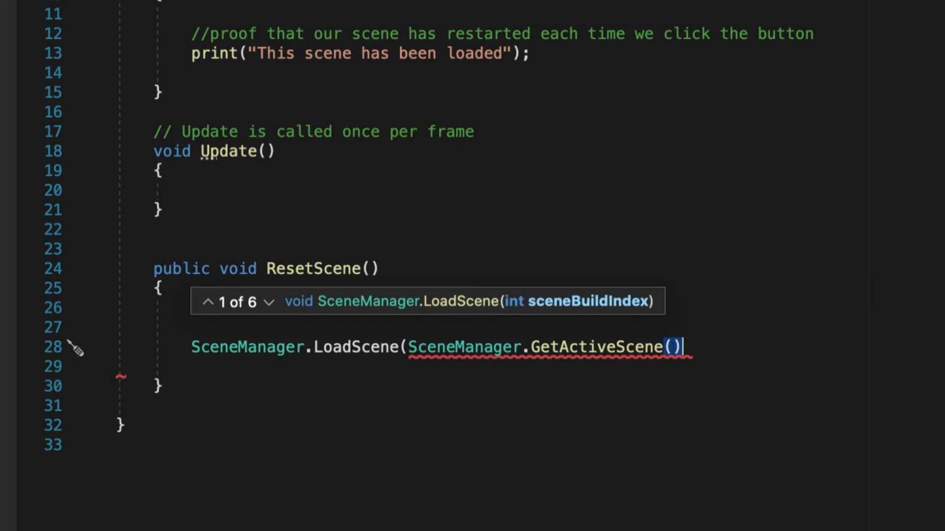
{"action": "type", "text": ".buildIndex);"}
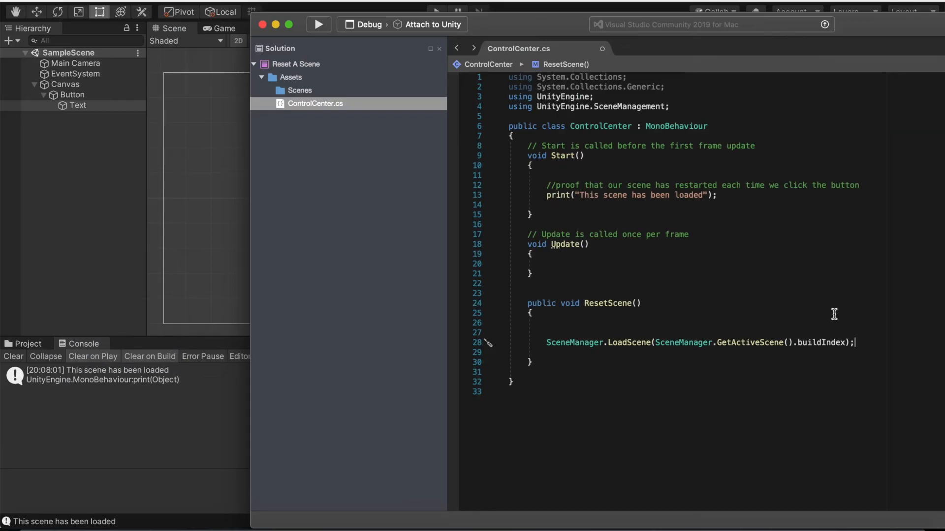
{"action": "mouse_move", "coordinate": [608, 312]}
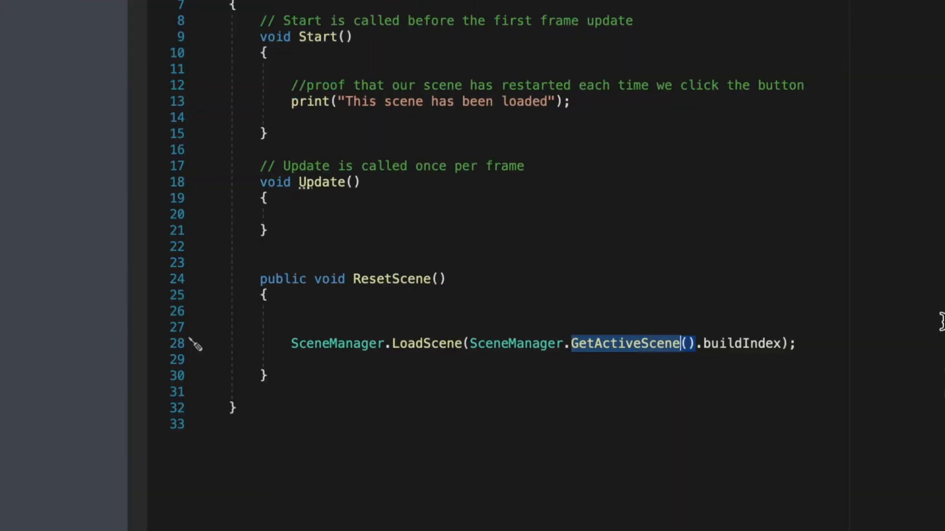
{"action": "mouse_move", "coordinate": [625, 343]}
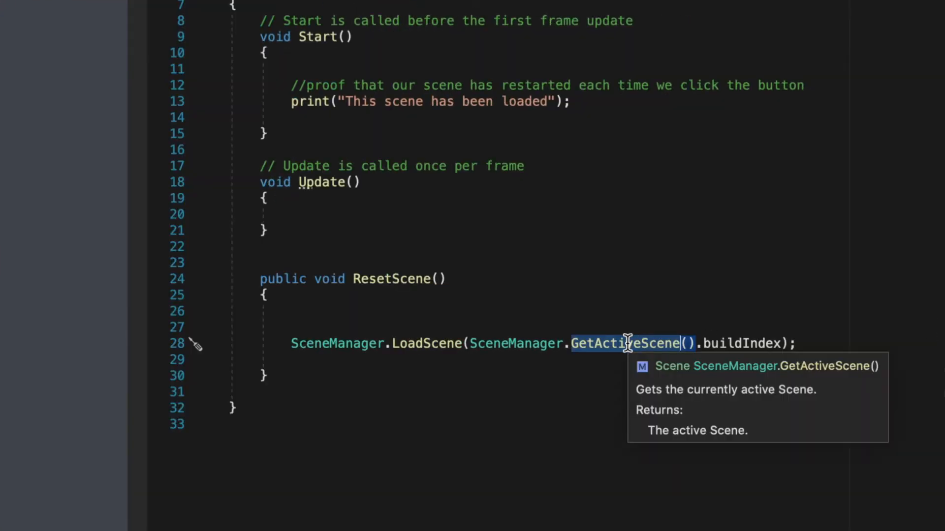
{"action": "mouse_move", "coordinate": [769, 358]}
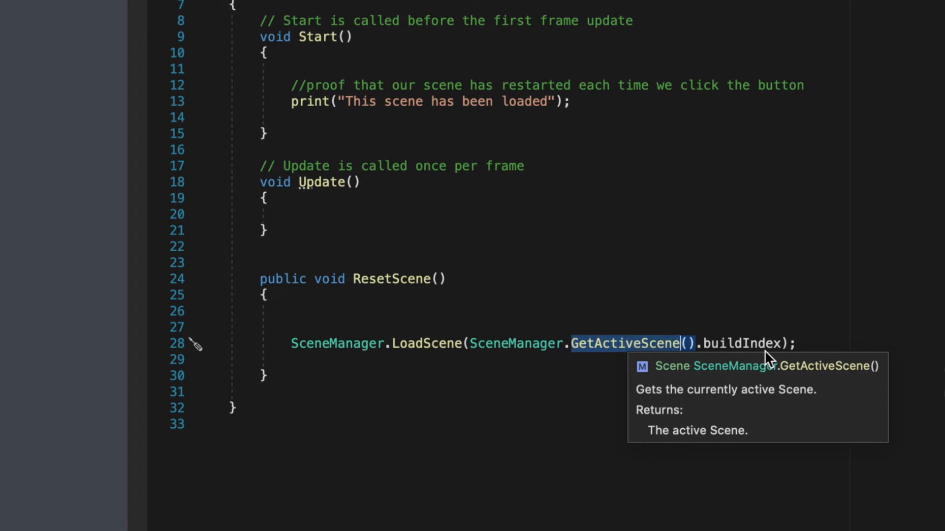
{"action": "mouse_move", "coordinate": [742, 344]}
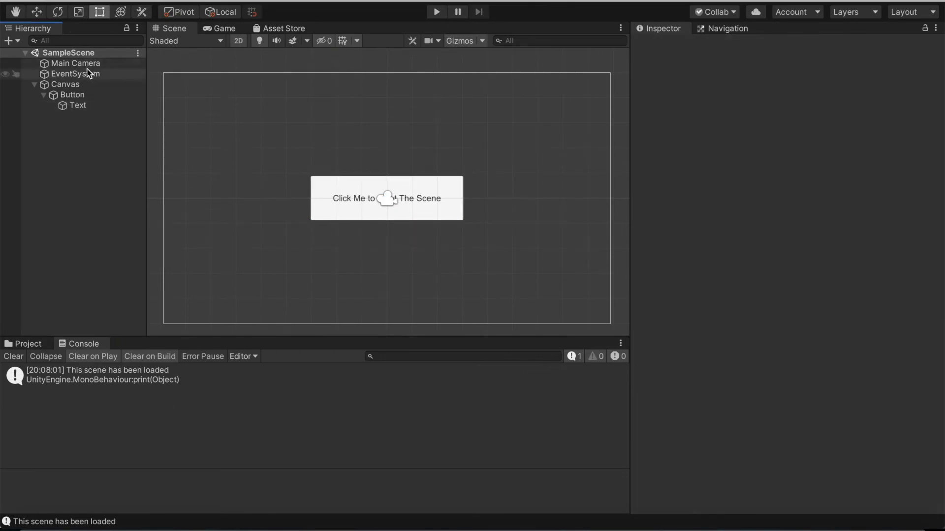
Check Main Camera's ControlCenter, then select the Button and reach its On Click event.
{"action": "left_click", "coordinate": [76, 63]}
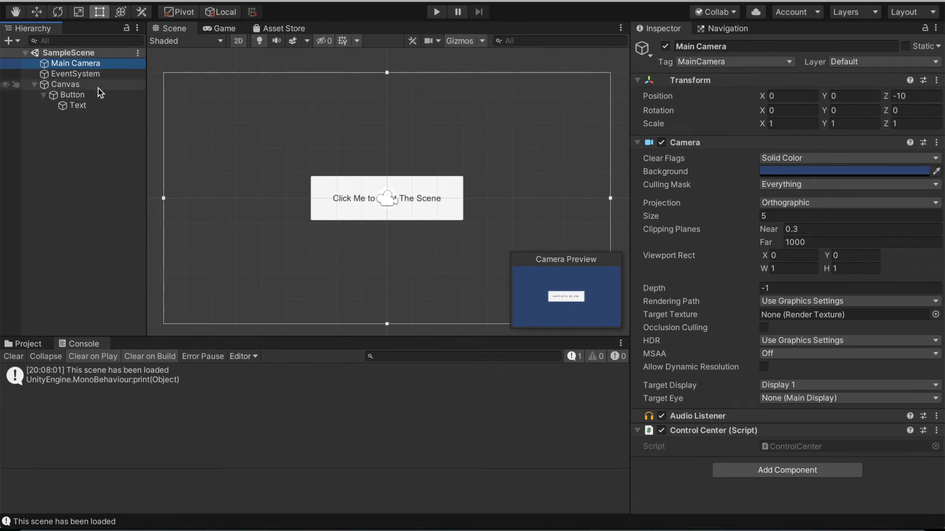
{"action": "left_click", "coordinate": [72, 95]}
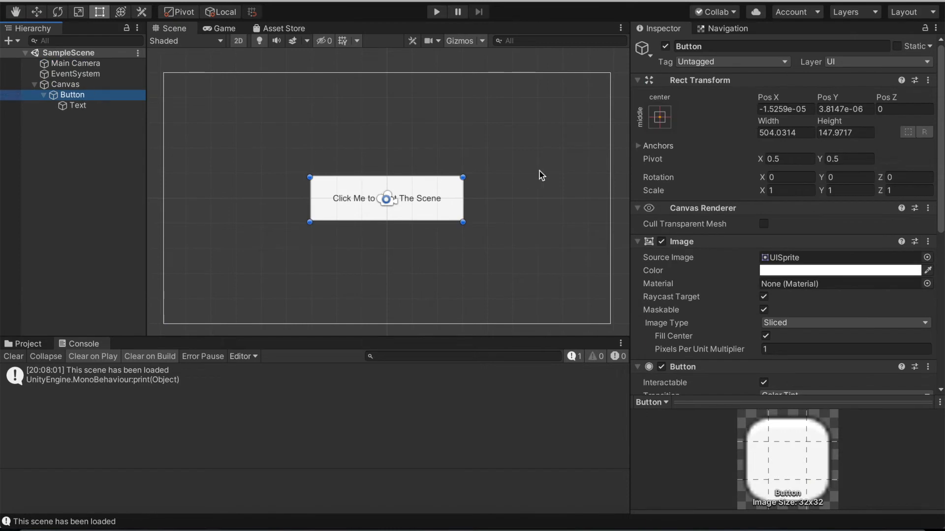
{"action": "scroll", "scroll_direction": "down", "scroll_amount": 3}
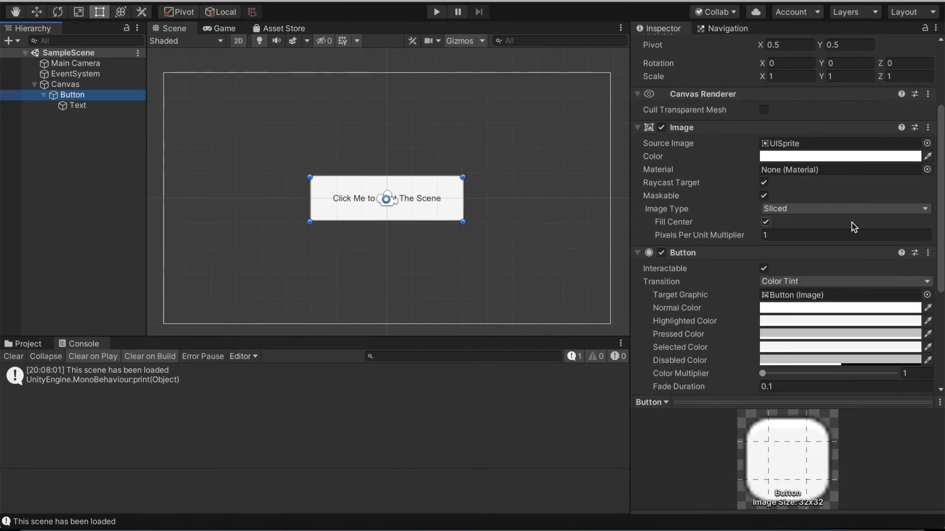
{"action": "scroll", "scroll_direction": "down", "scroll_amount": 3}
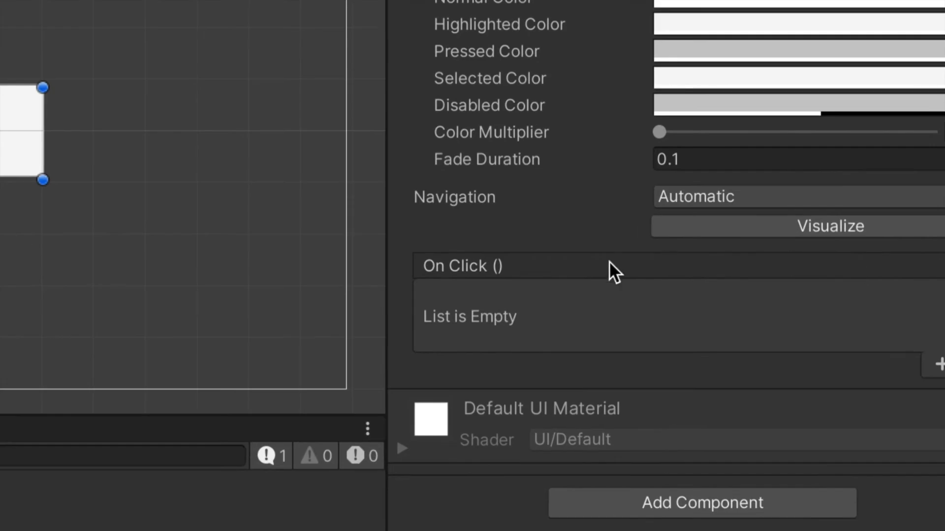
{"action": "mouse_move", "coordinate": [502, 222]}
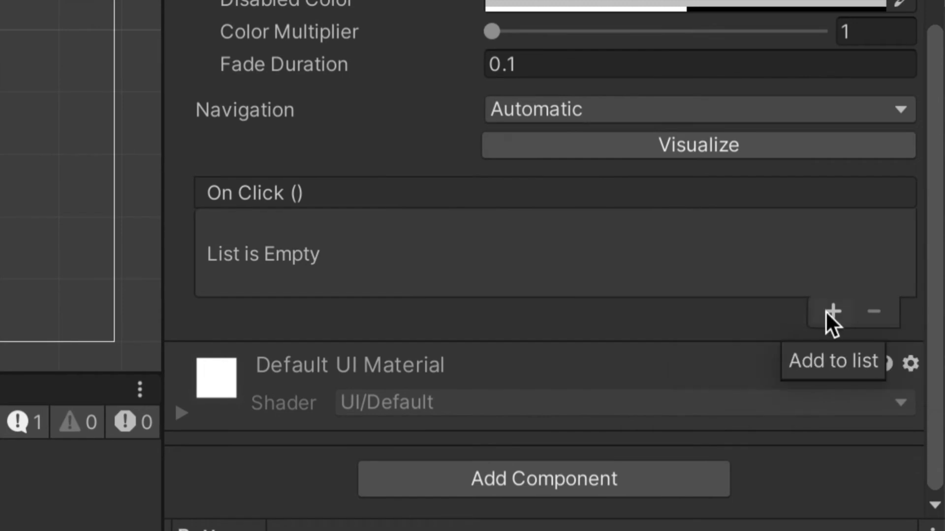
Add a Runtime Only On Click entry targeting Main Camera's ControlCenter.ResetScene.
{"action": "left_click", "coordinate": [832, 312]}
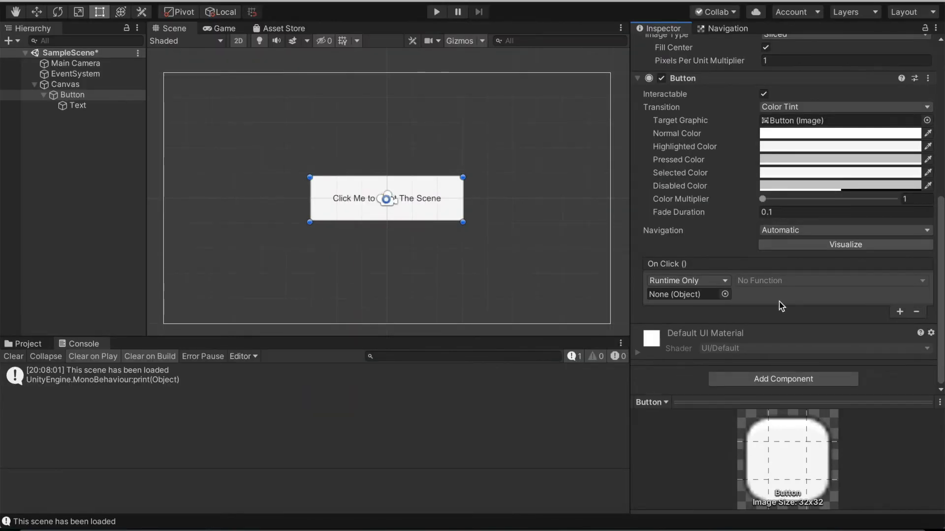
{"action": "left_click", "coordinate": [686, 281]}
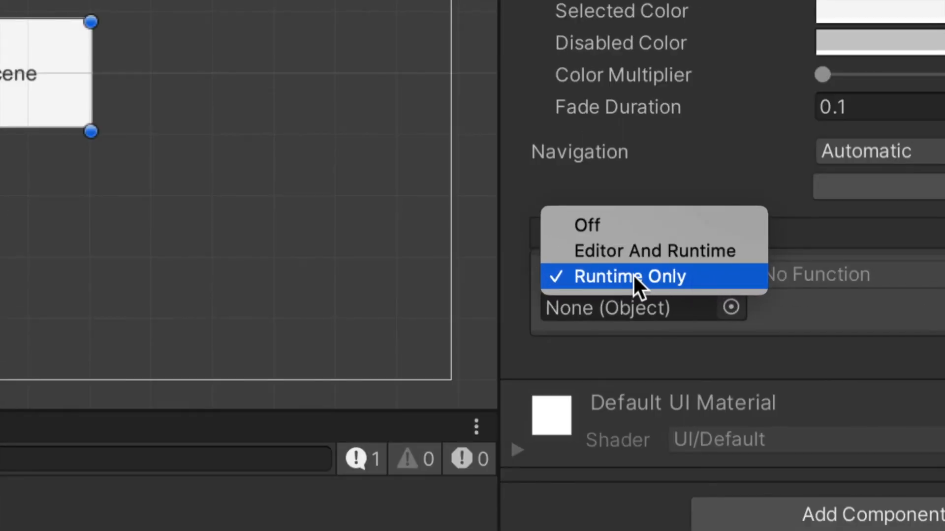
{"action": "left_click", "coordinate": [629, 276]}
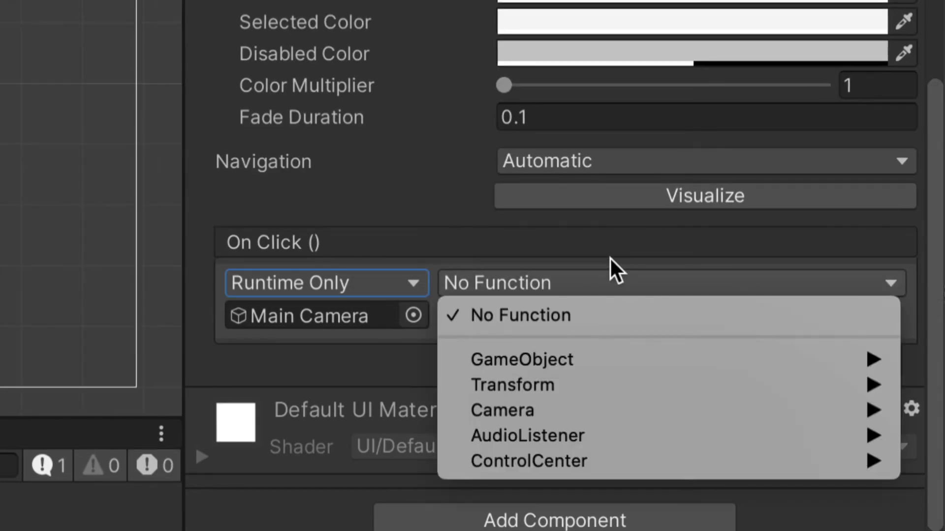
{"action": "mouse_move", "coordinate": [529, 461]}
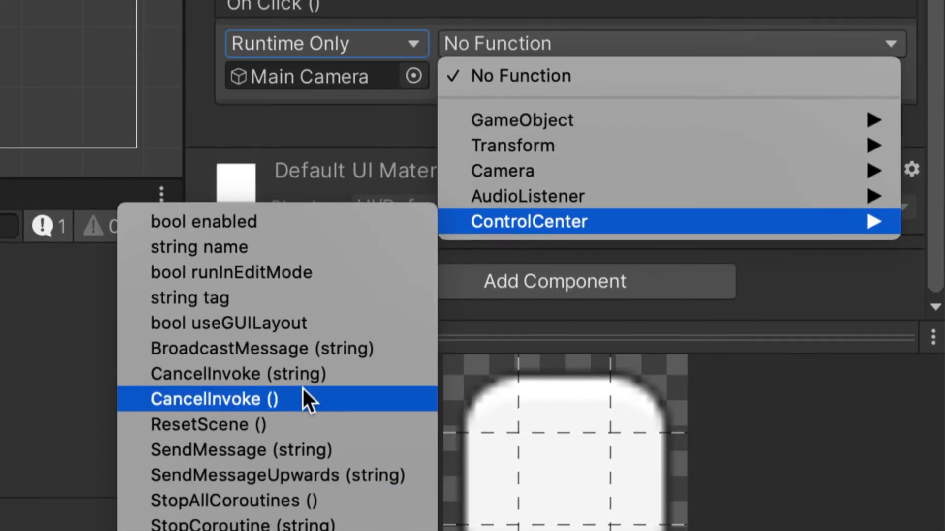
{"action": "mouse_move", "coordinate": [247, 424]}
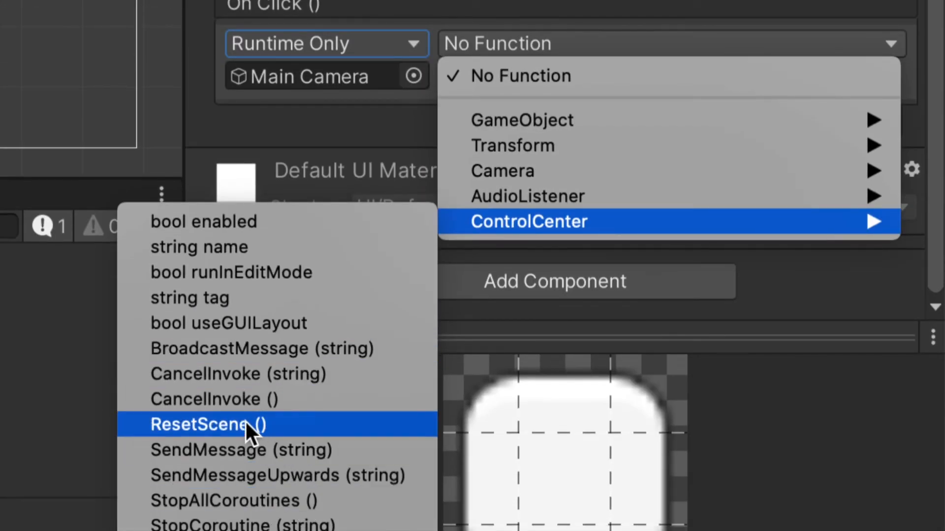
{"action": "left_click", "coordinate": [201, 425]}
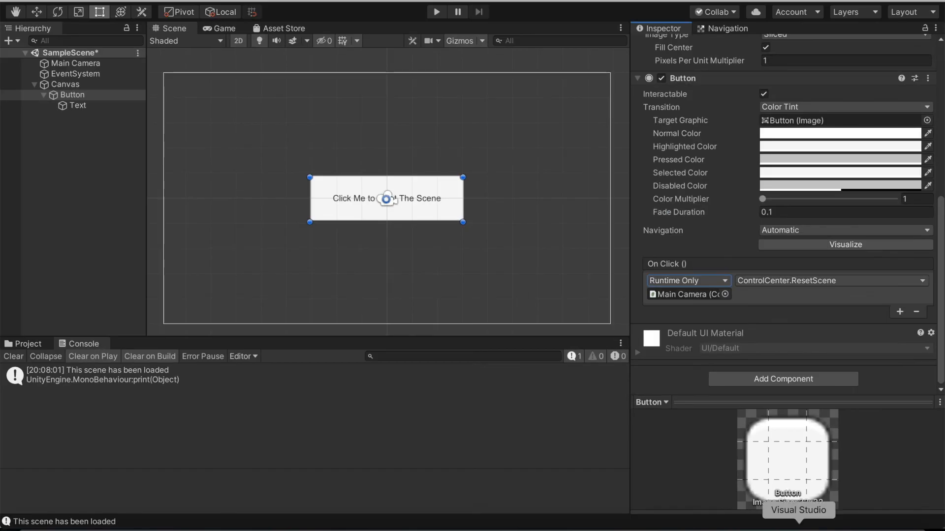
Deselect the Button and enter Play mode to test the reset button.
{"action": "left_click", "coordinate": [798, 511]}
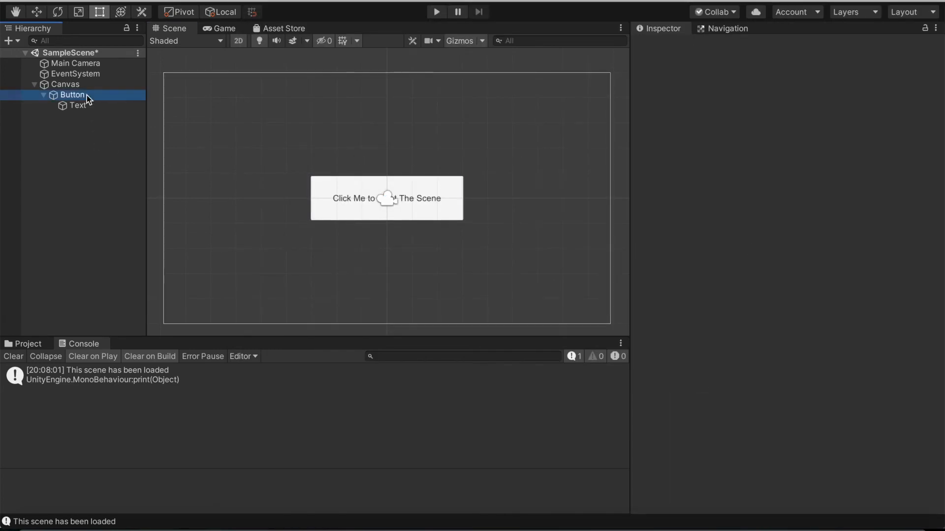
{"action": "left_click", "coordinate": [72, 95]}
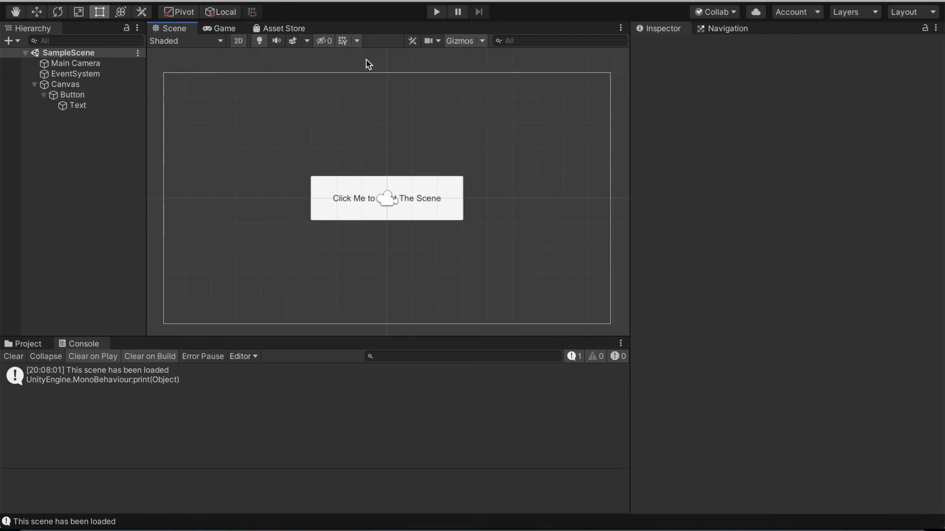
{"action": "left_click", "coordinate": [436, 12]}
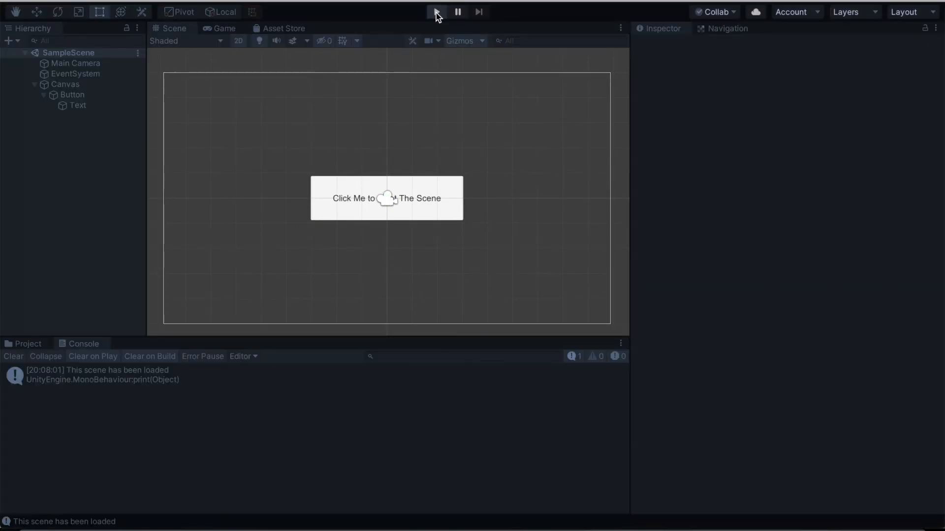
{"action": "left_click", "coordinate": [436, 12]}
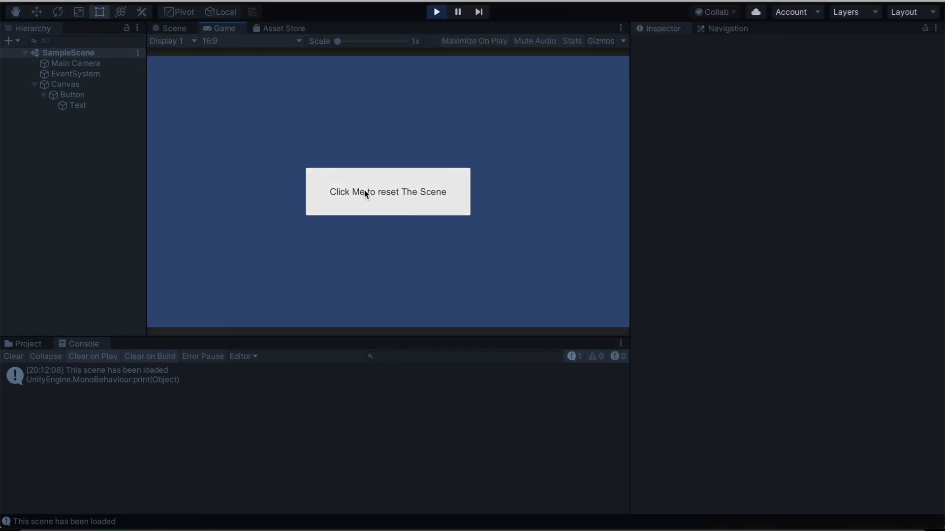
Reload the scene three times from the 'Click Me to reset The Scene' button, logging 'This scene has been loaded'.
{"action": "left_click", "coordinate": [388, 192]}
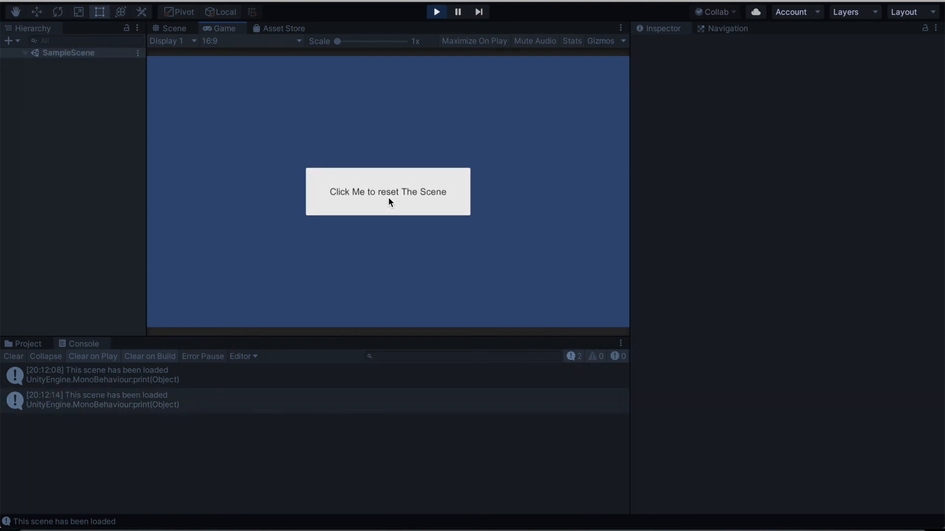
{"action": "left_click", "coordinate": [387, 192]}
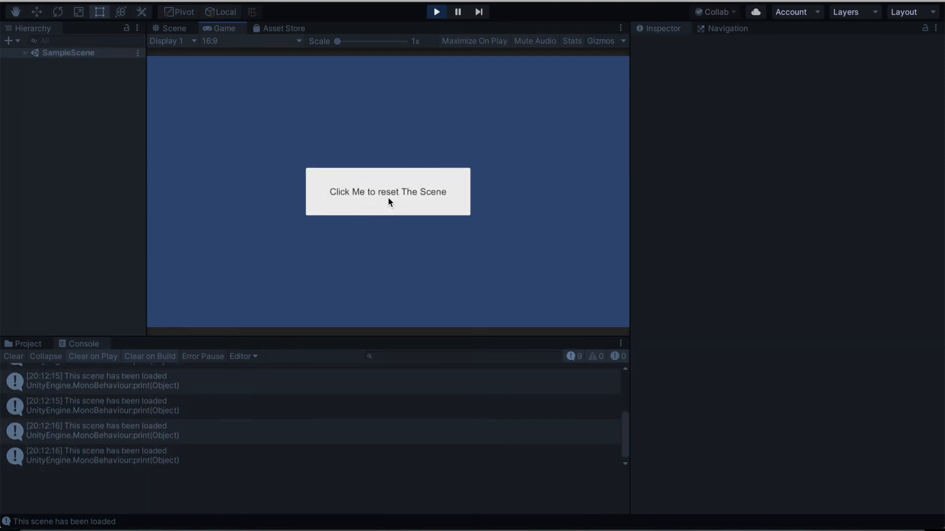
{"action": "left_click", "coordinate": [388, 192]}
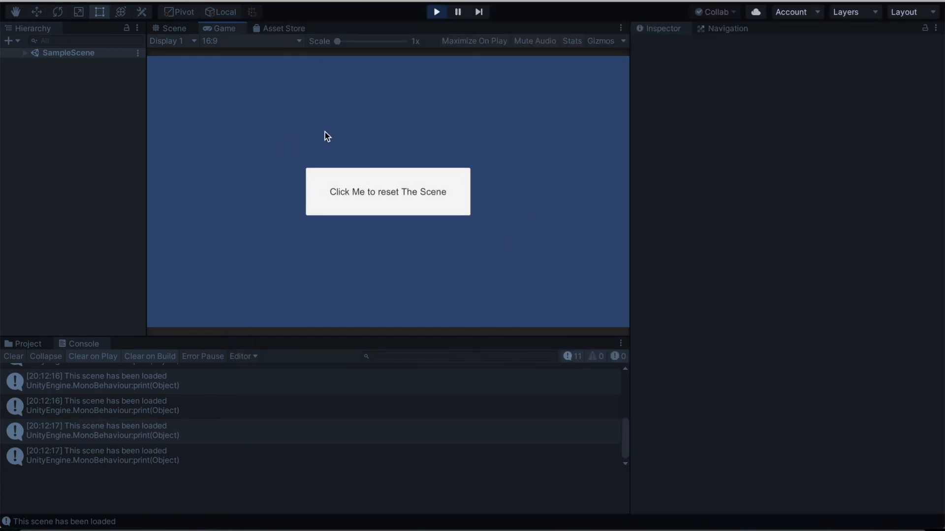
Exit Play mode, leaving the load messages listed in the Console.
{"action": "left_click", "coordinate": [436, 11]}
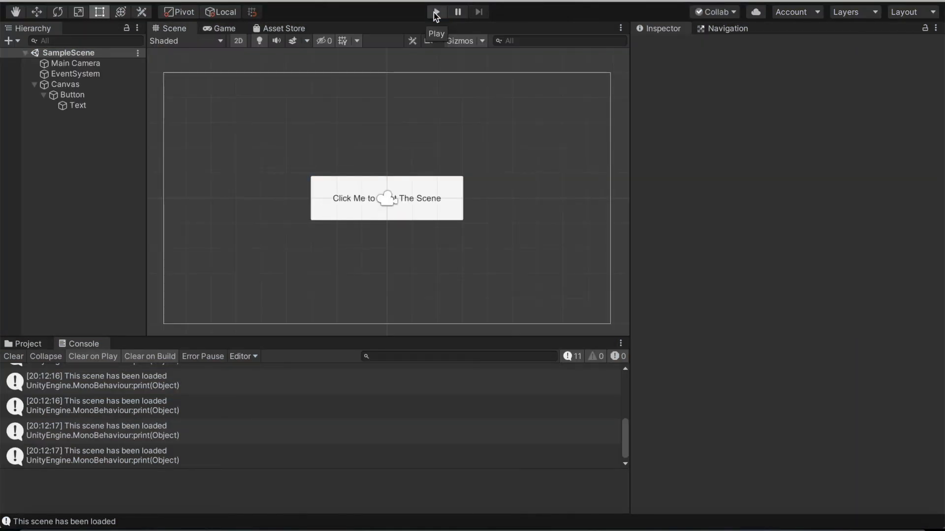
{"action": "mouse_move", "coordinate": [406, 137]}
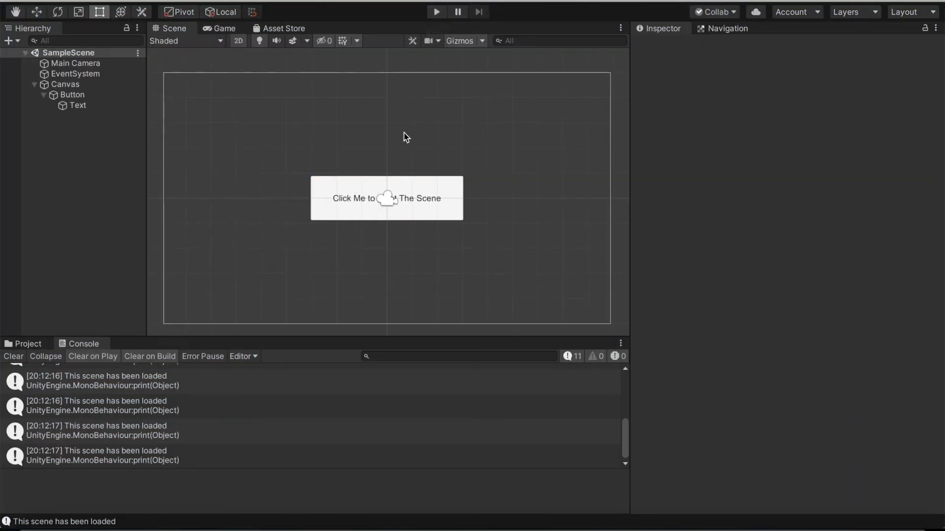
{"action": "mouse_move", "coordinate": [574, 209]}
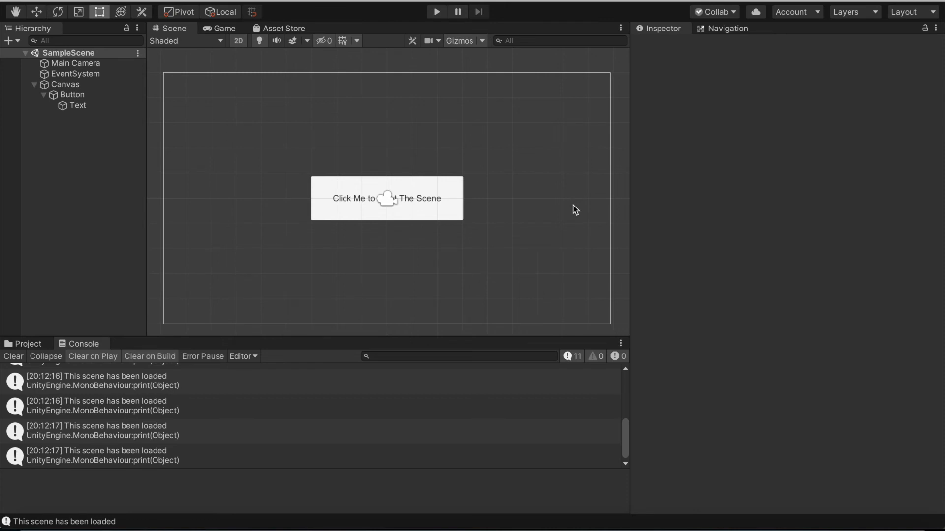
{"action": "mouse_move", "coordinate": [418, 211]}
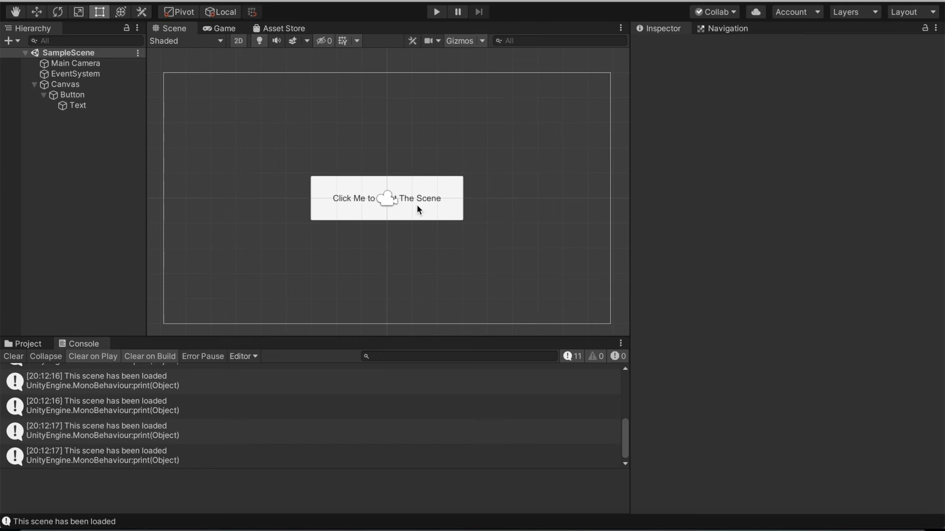
{"action": "mouse_move", "coordinate": [364, 181]}
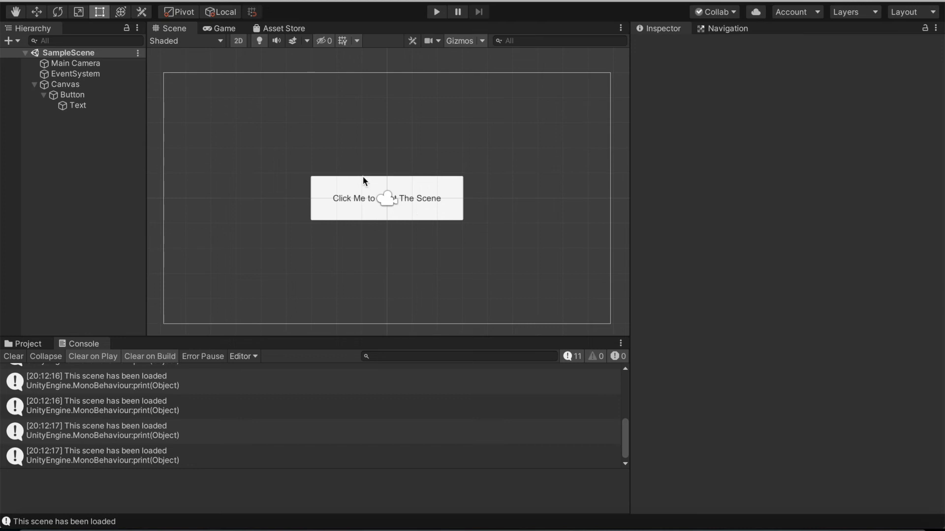
{"action": "mouse_move", "coordinate": [494, 72]}
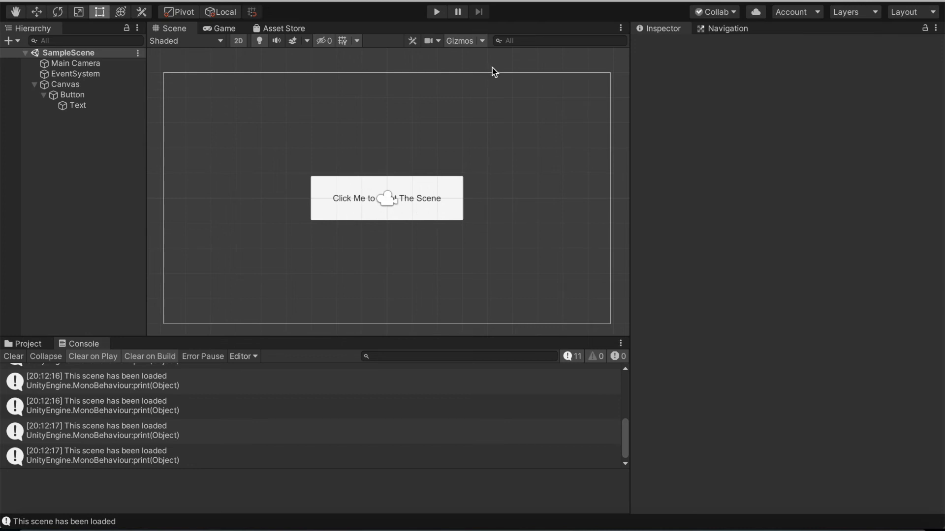
Play the maze Level1 and restart it three times via the Retry button after dying.
{"action": "left_click", "coordinate": [436, 12]}
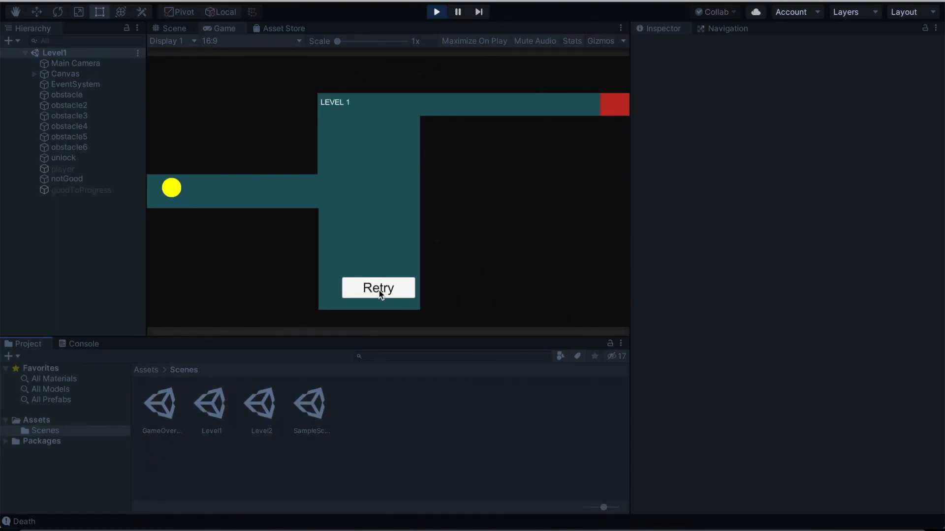
{"action": "left_click", "coordinate": [378, 287]}
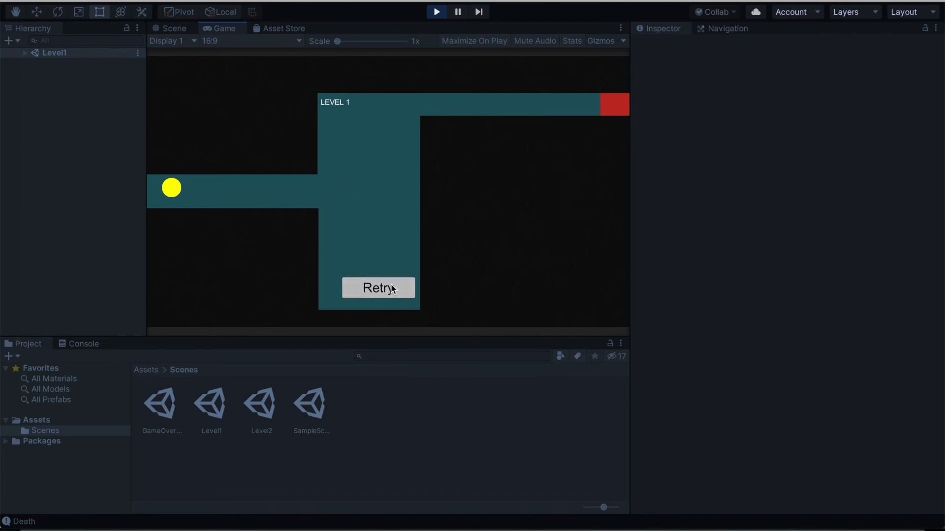
{"action": "left_click", "coordinate": [378, 287]}
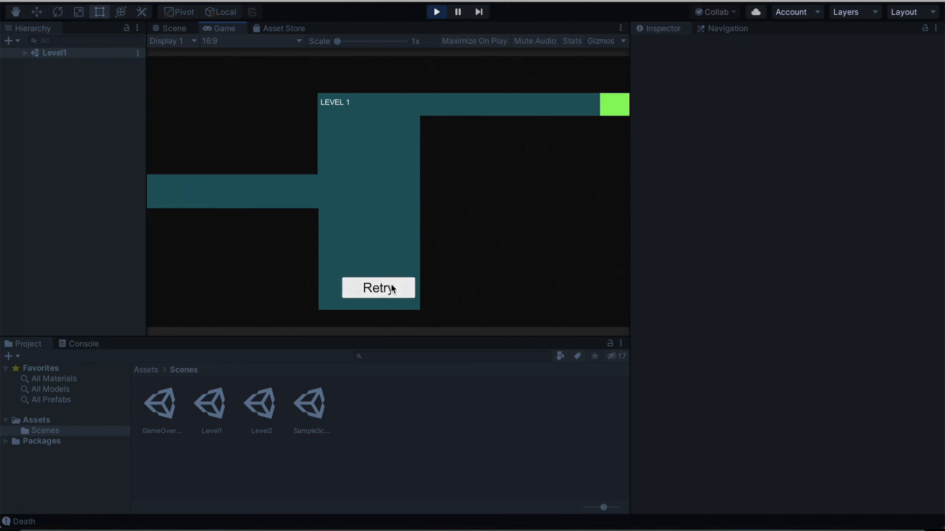
{"action": "left_click", "coordinate": [378, 287]}
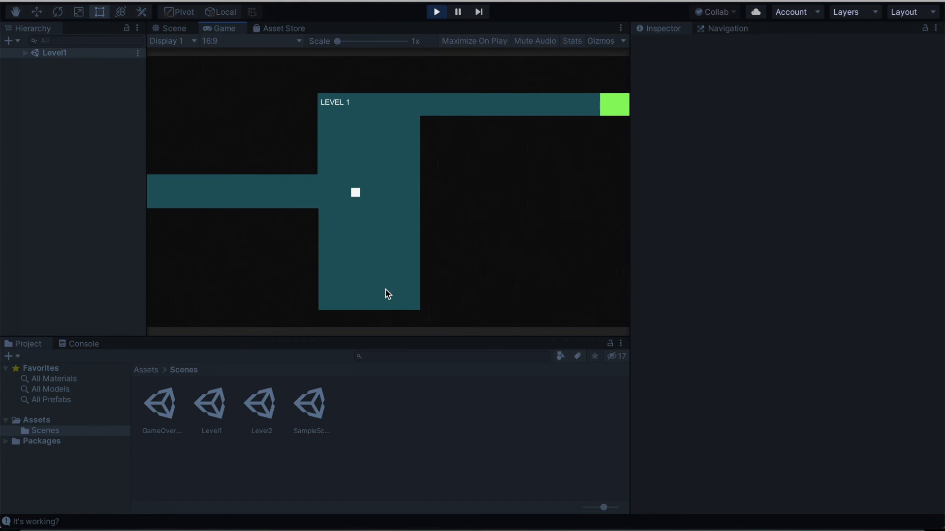
{"action": "mouse_move", "coordinate": [511, 178]}
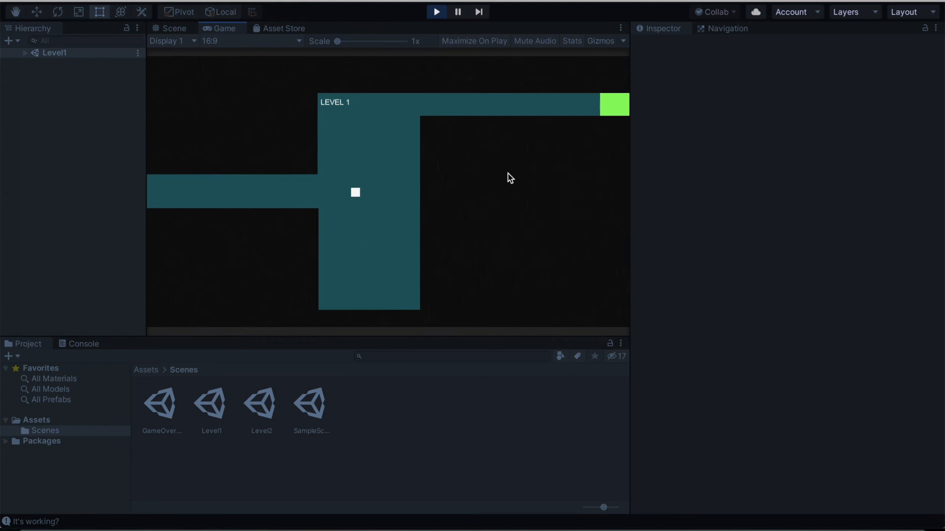
{"action": "mouse_move", "coordinate": [144, 114]}
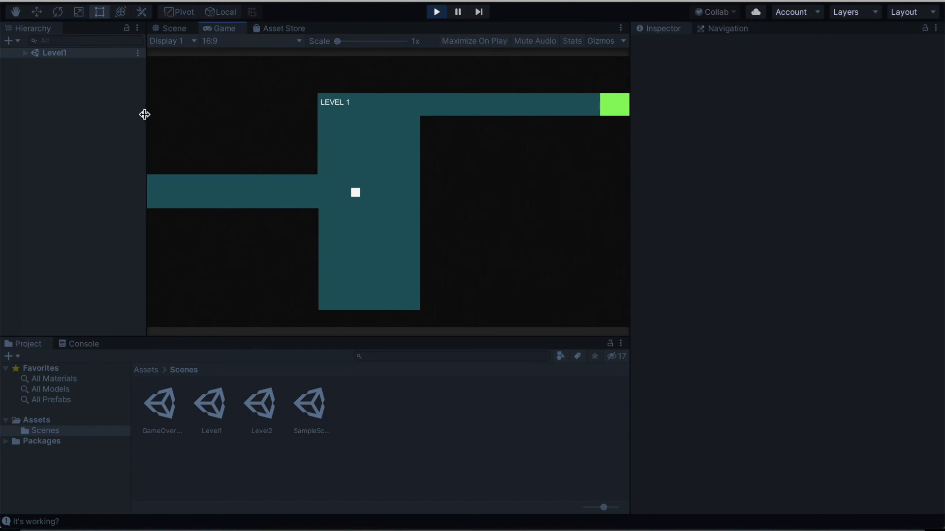
{"action": "mouse_move", "coordinate": [369, 218]}
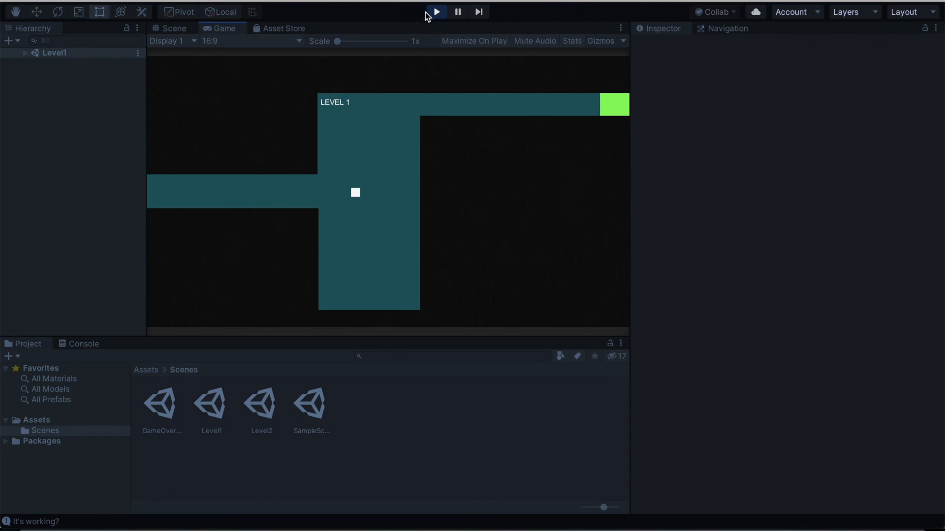
{"action": "mouse_move", "coordinate": [406, 214]}
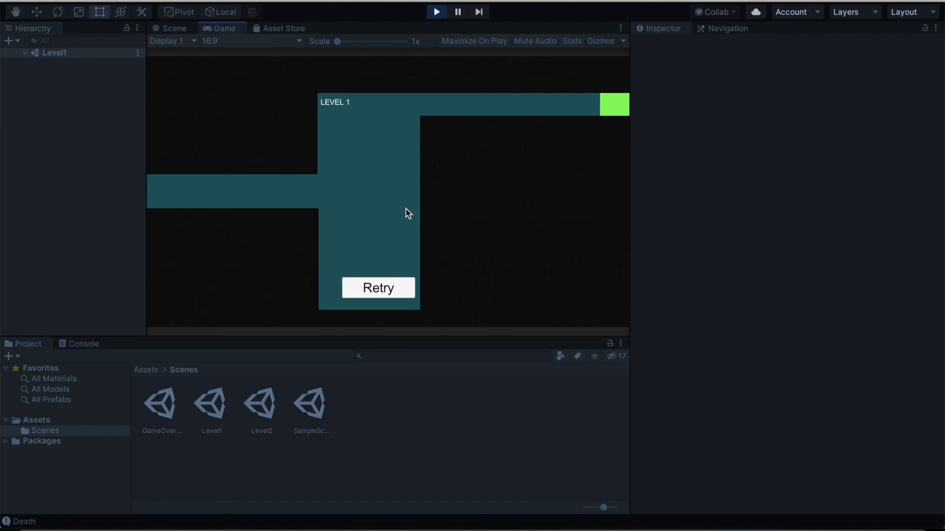
Stop the maze game and return to editing the Level1 scene.
{"action": "left_click", "coordinate": [378, 288]}
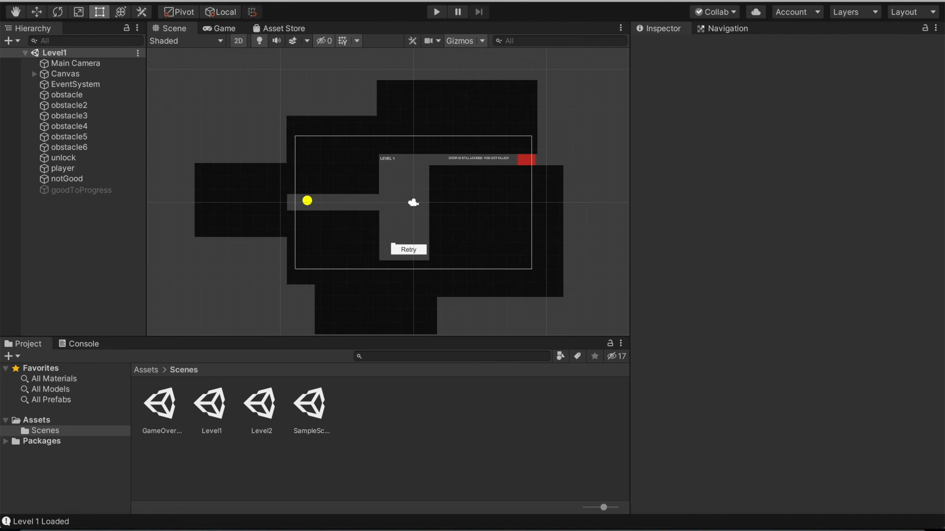
{"action": "mouse_move", "coordinate": [357, 252]}
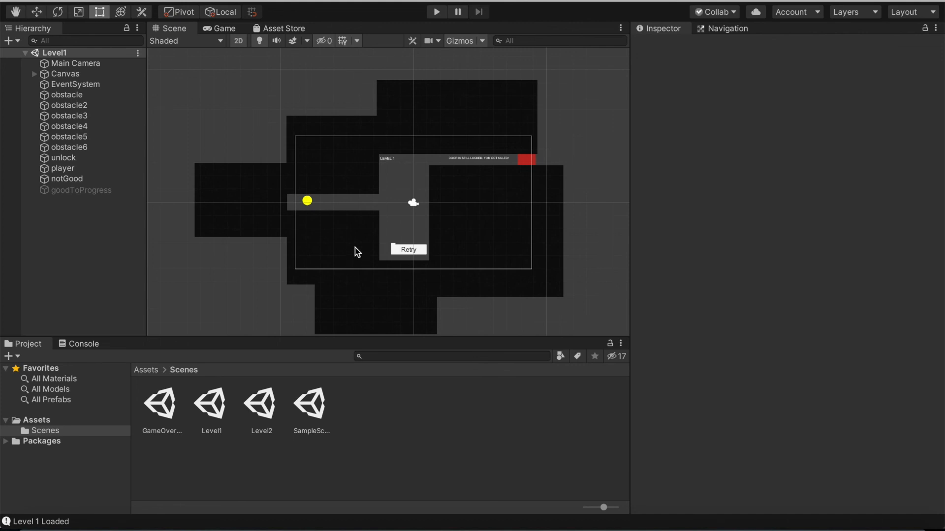
{"action": "mouse_move", "coordinate": [309, 270]}
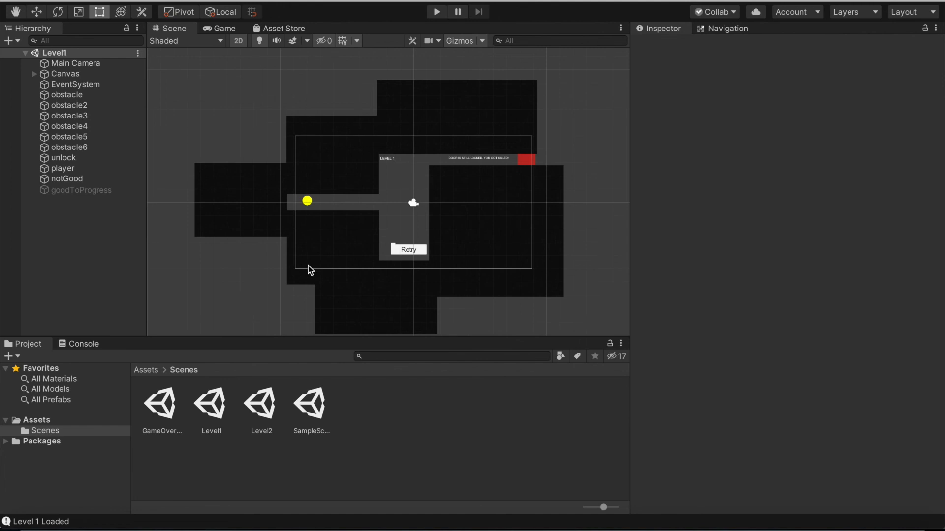
{"action": "mouse_move", "coordinate": [381, 248]}
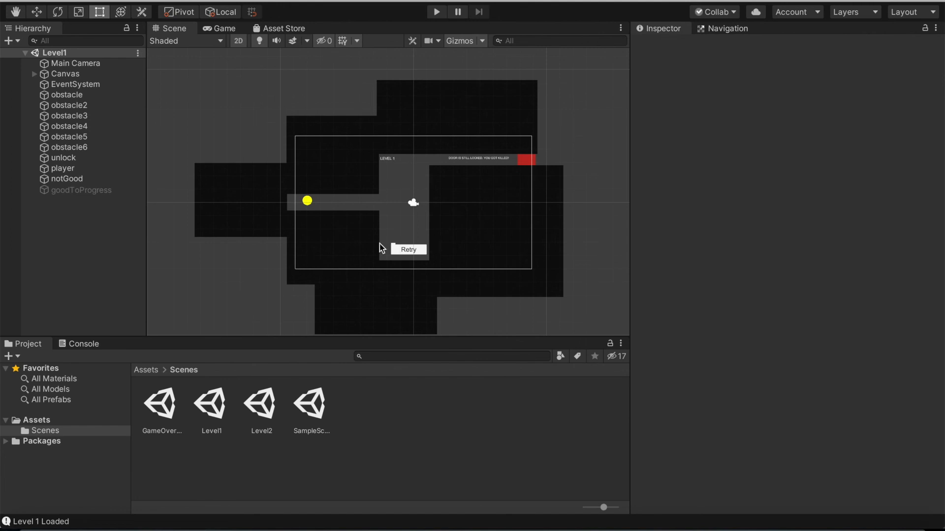
{"action": "mouse_move", "coordinate": [324, 272]}
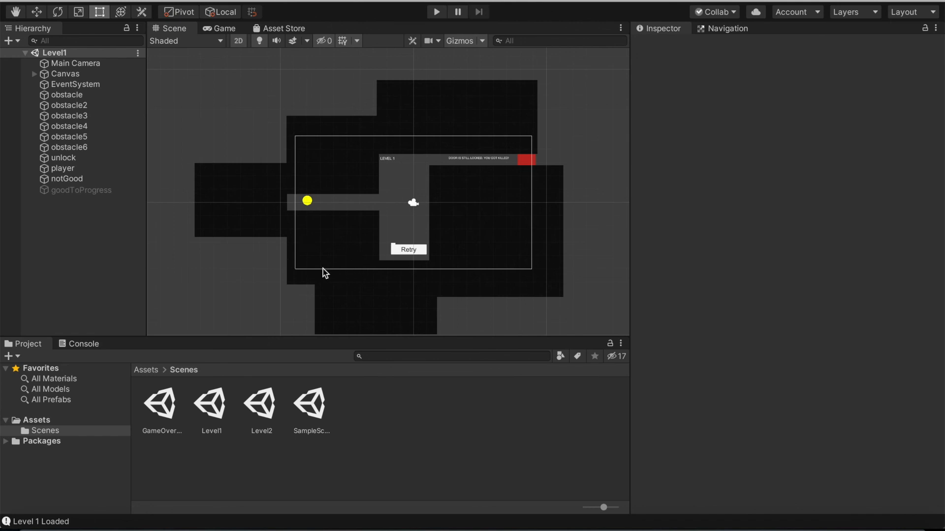
{"action": "mouse_move", "coordinate": [425, 294]}
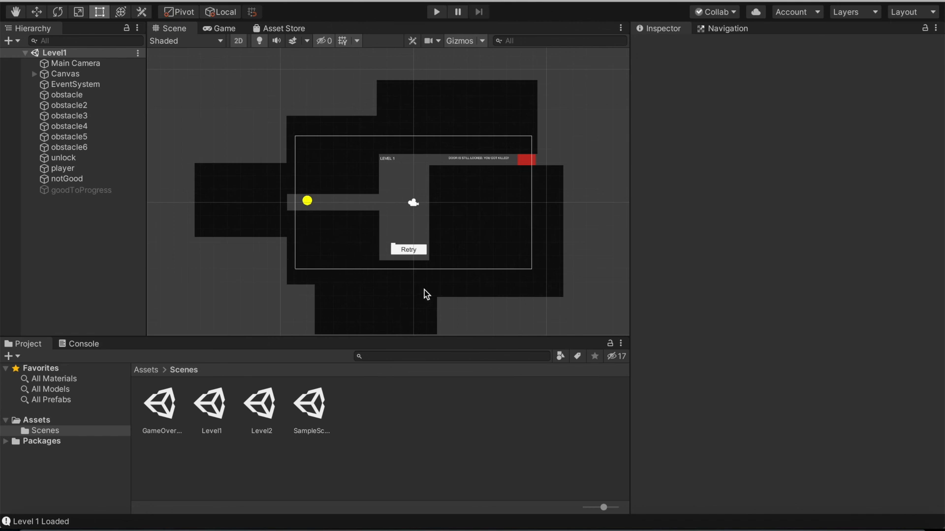
{"action": "mouse_move", "coordinate": [566, 122]}
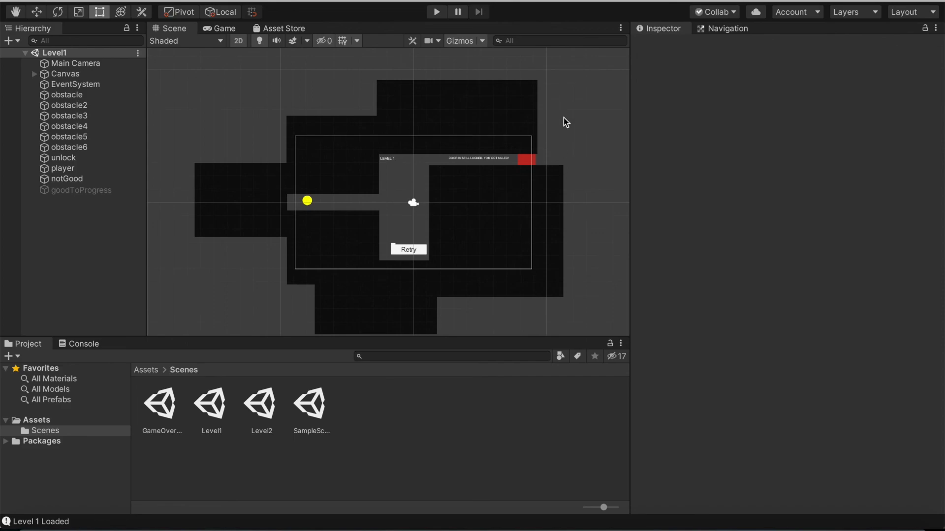